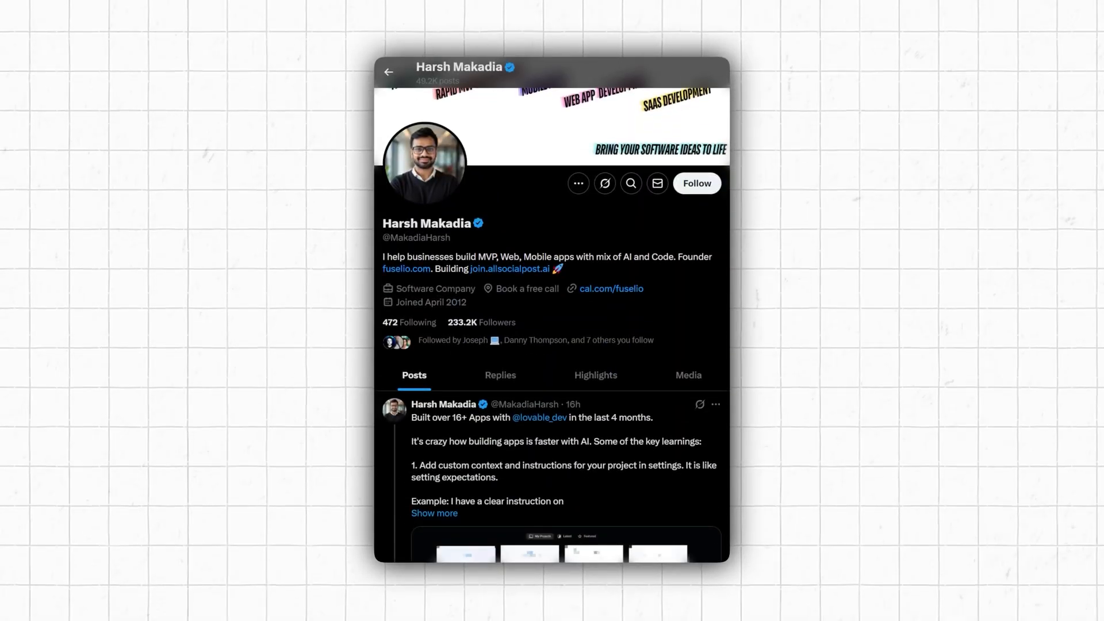
Reach lovable.dev from the Google results and begin typing a clone prompt.
scroll(down, 3)
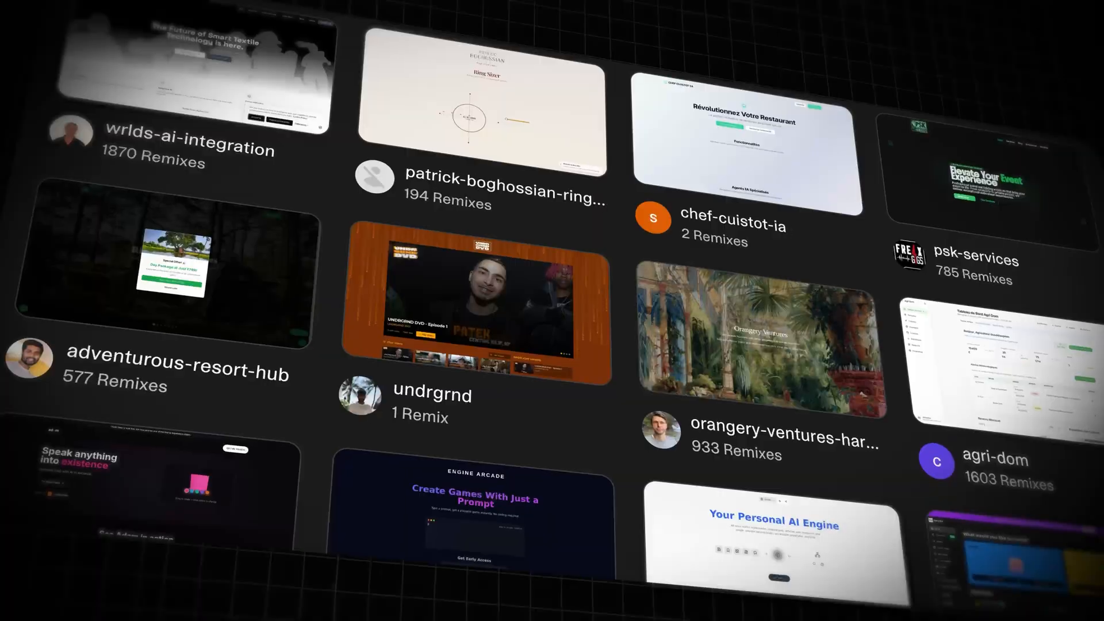
scroll(down, 3)
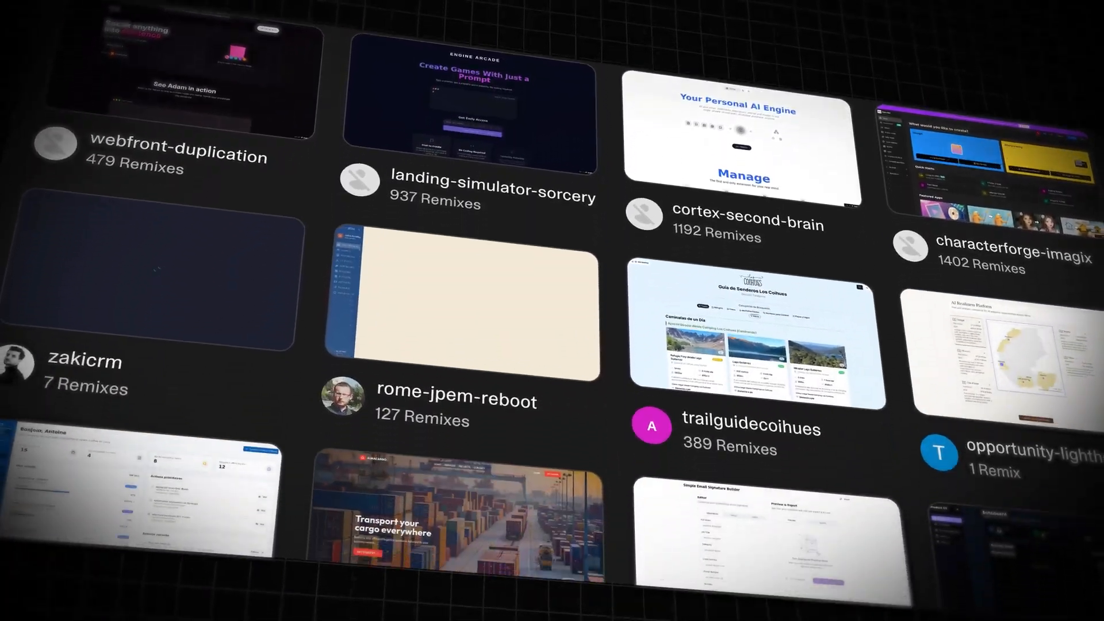
scroll(down, 3)
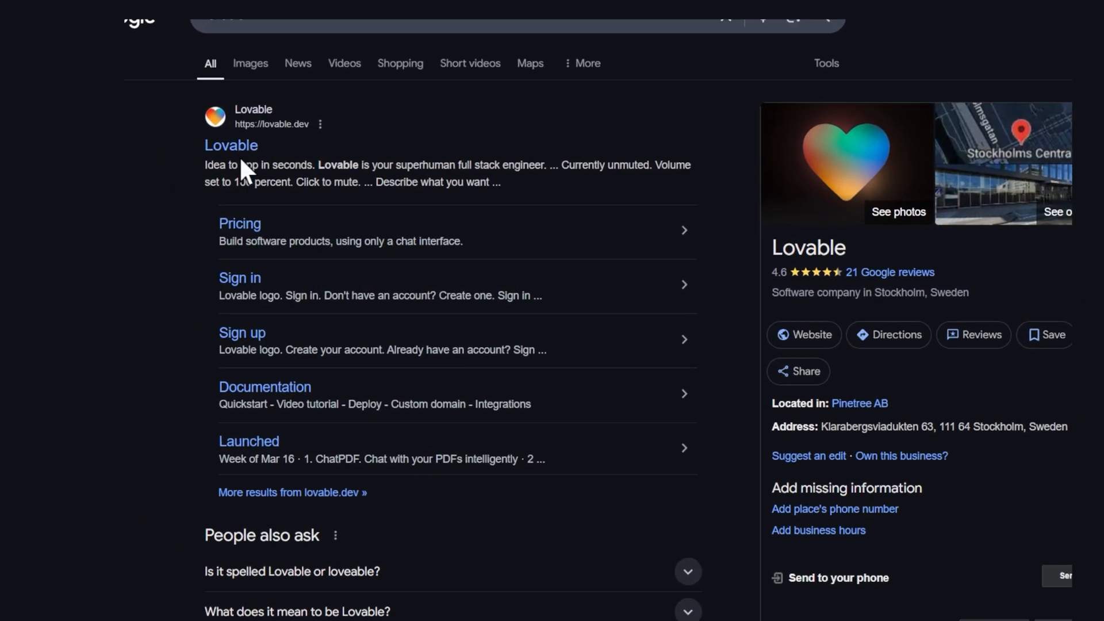
click(230, 144)
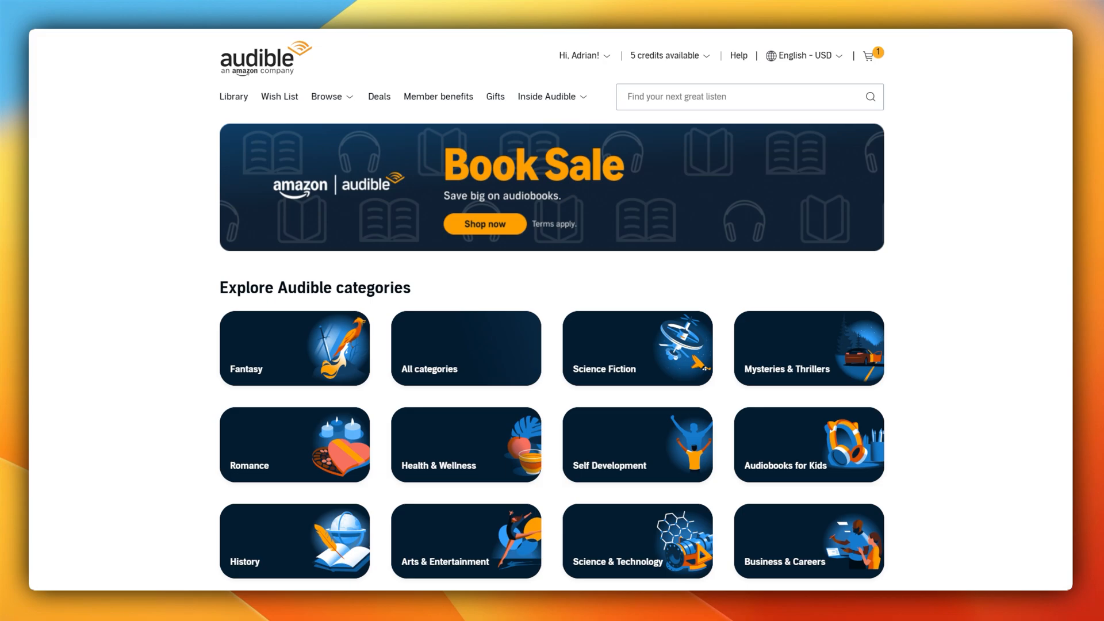
text(prompt eng)
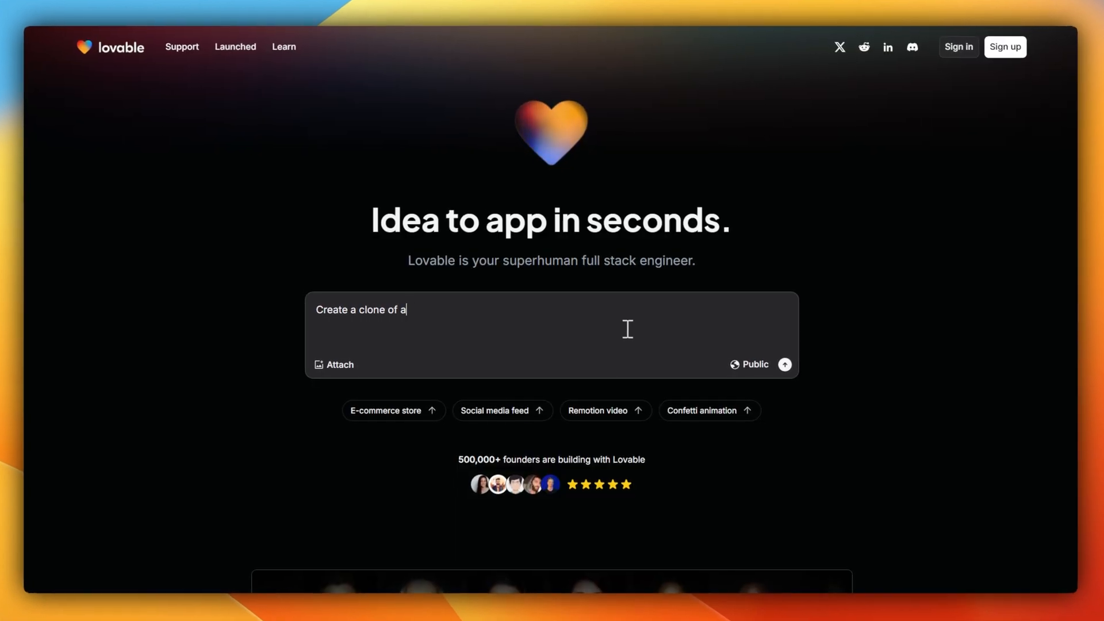
Sign in with Google and send the 'Create a clone of audible' prompt.
click(783, 365)
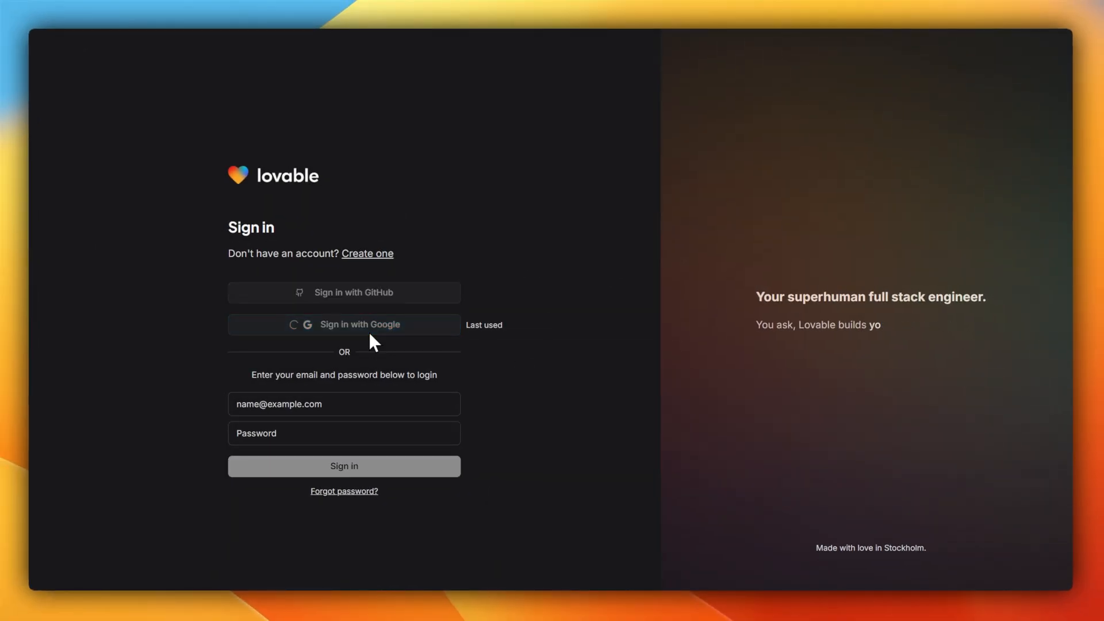
click(344, 324)
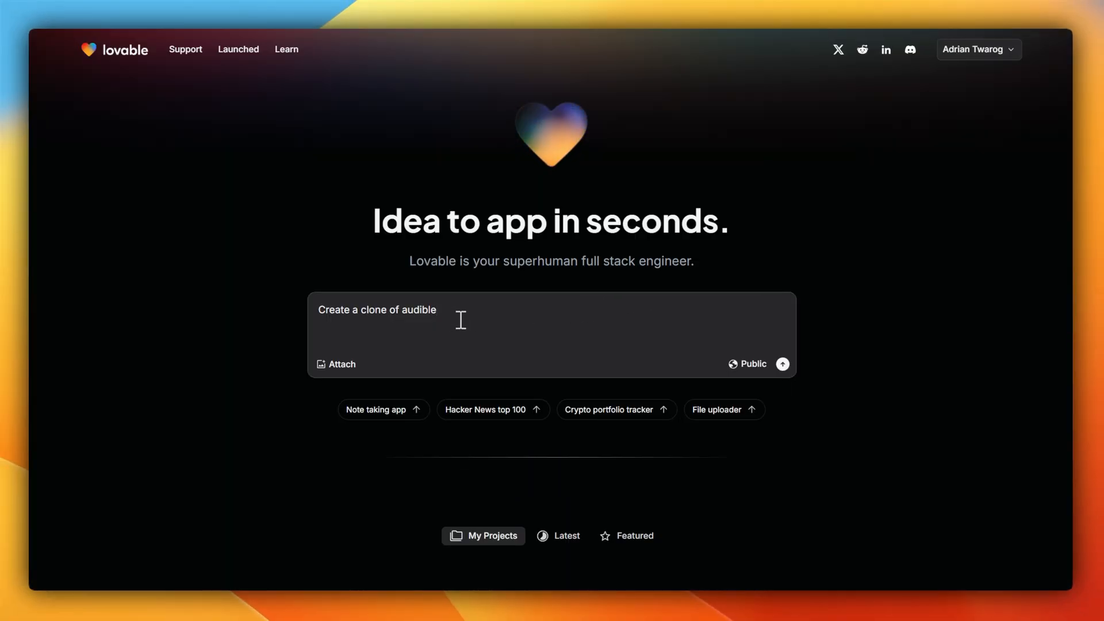
click(781, 365)
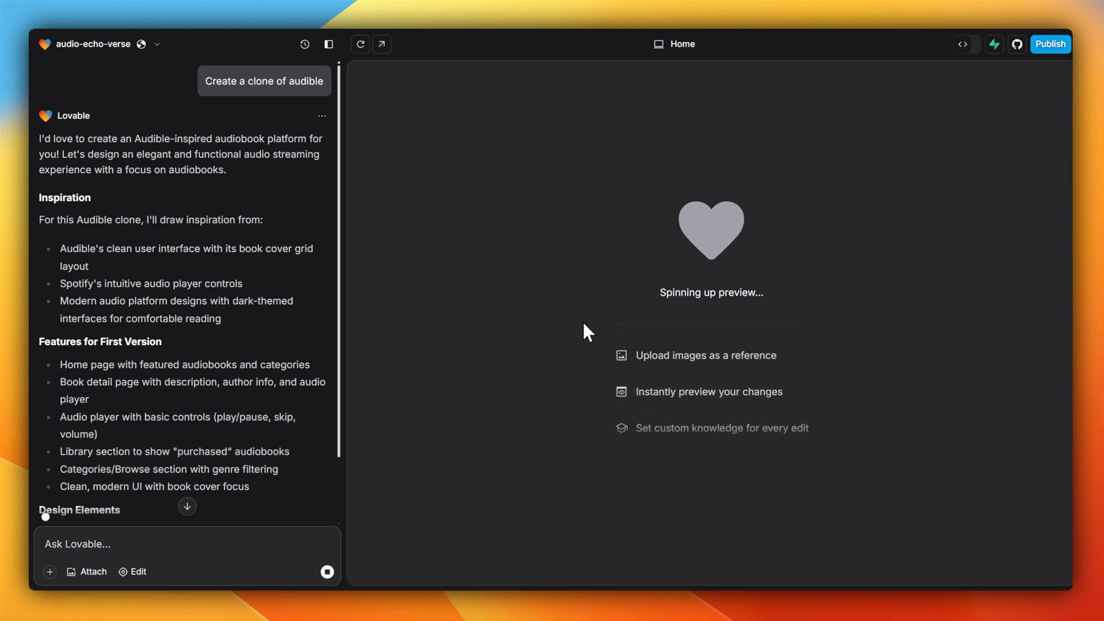
Follow the audio-echo-verse build output and switch to its source code view.
scroll(down, 3)
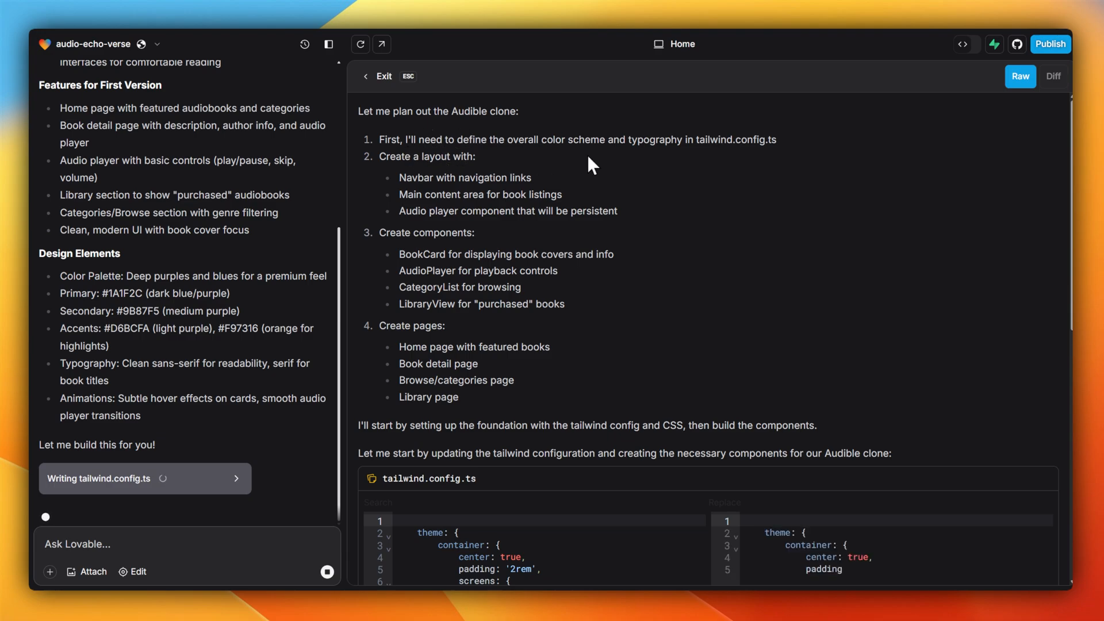
scroll(down, 3)
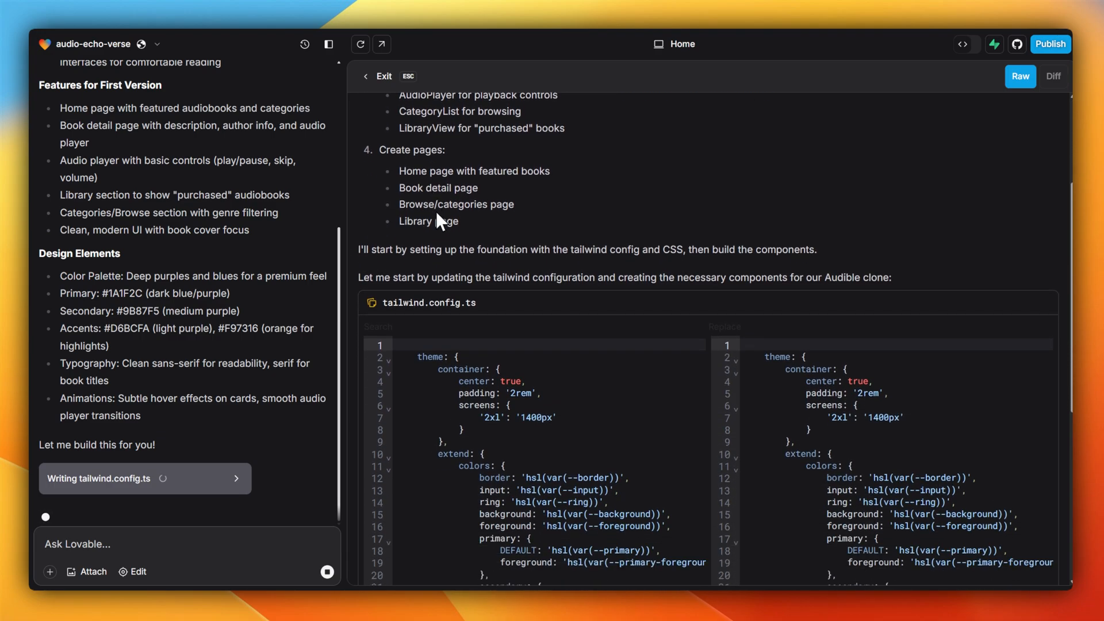
scroll(down, 3)
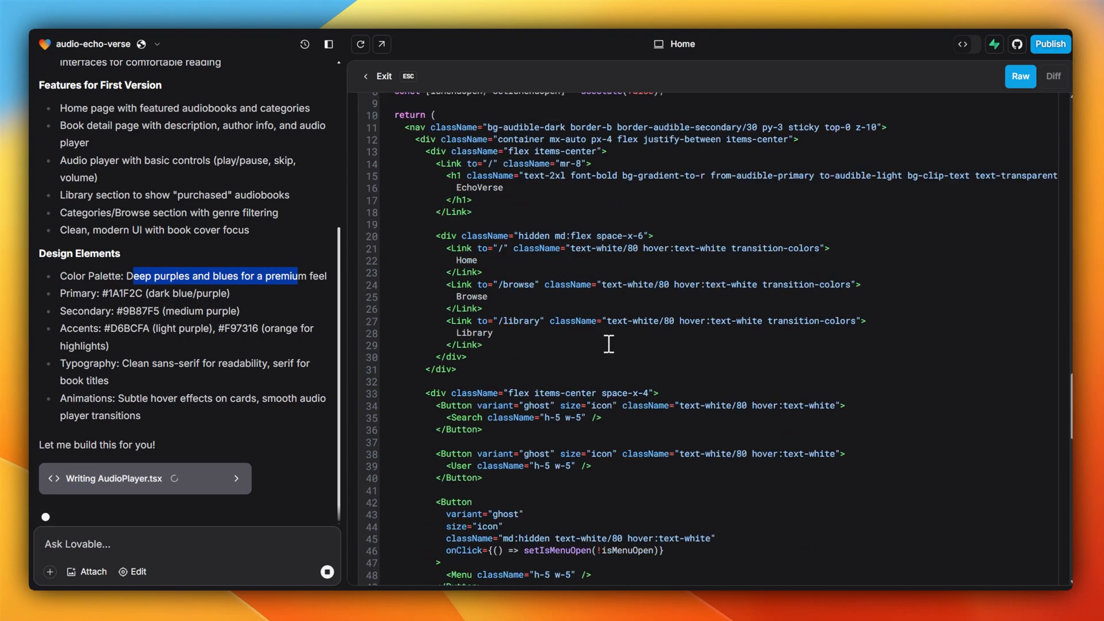
click(965, 44)
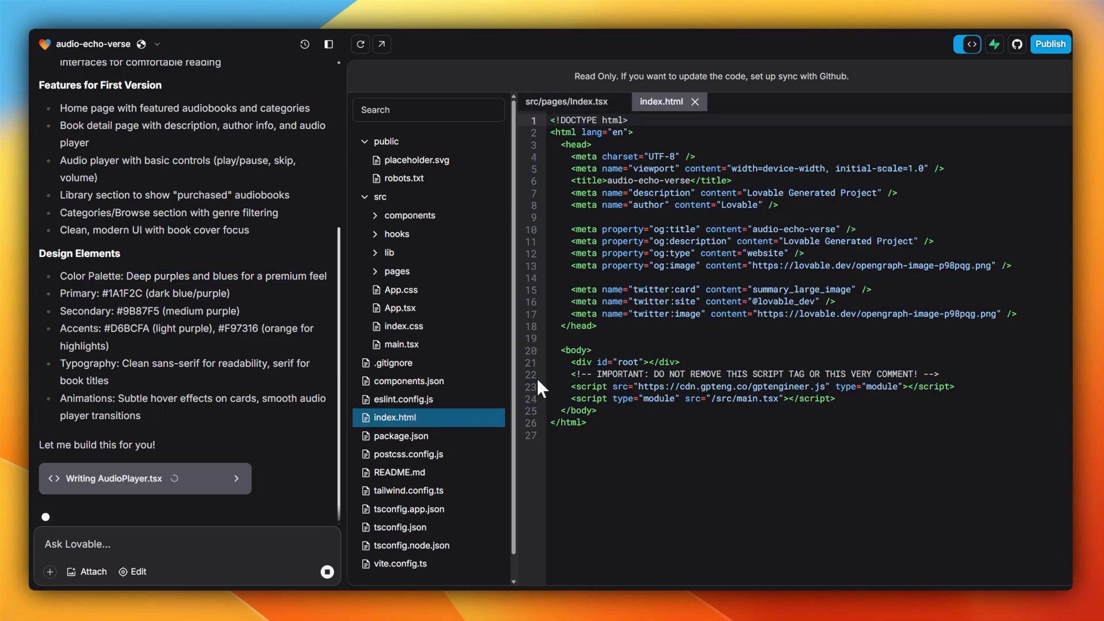
Review package.json in the file tree, then return to the EchoVerse live preview.
click(400, 435)
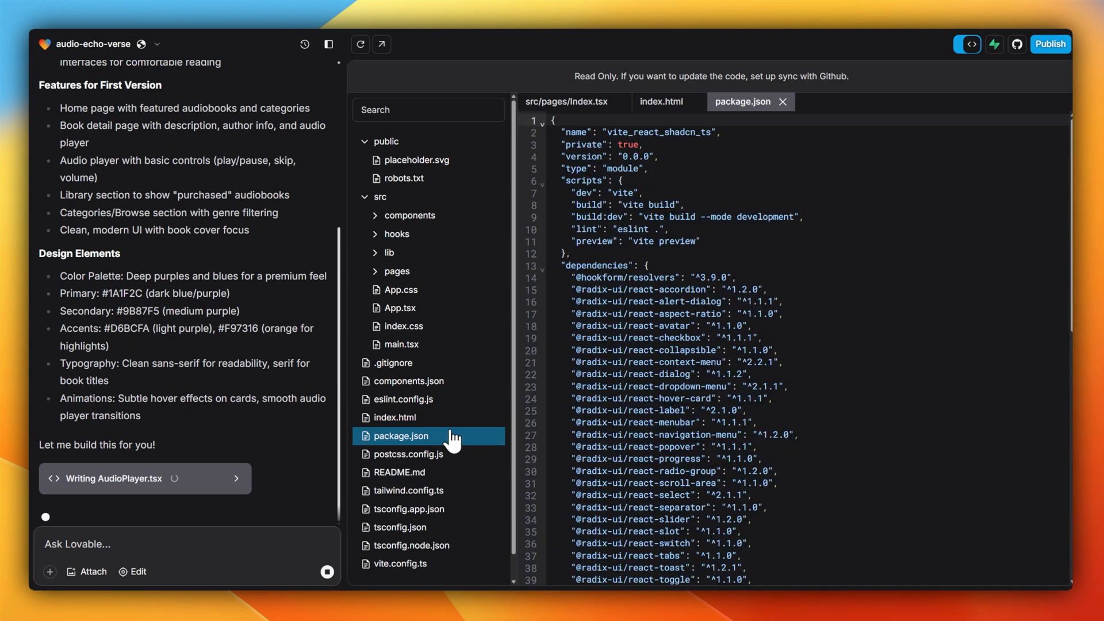
mouse_move(666, 266)
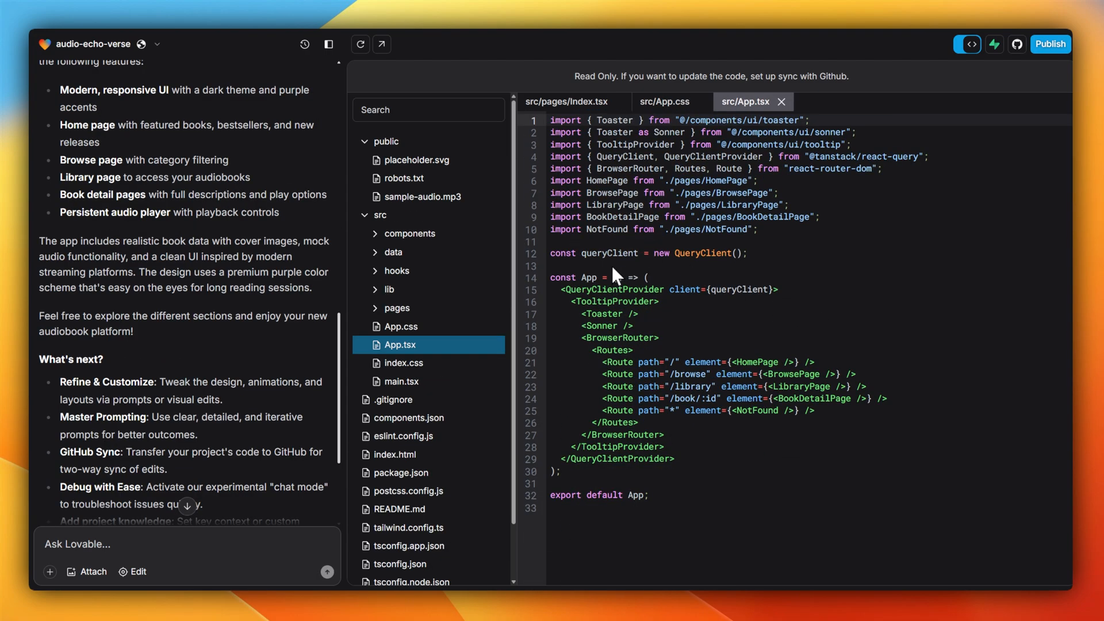
mouse_move(834, 133)
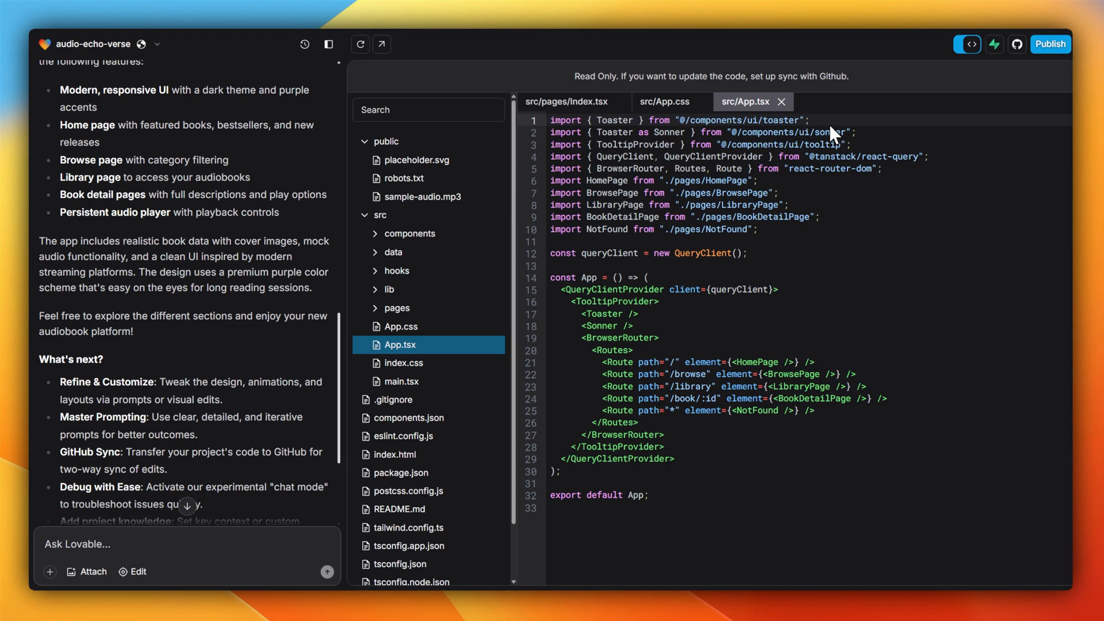
mouse_move(970, 44)
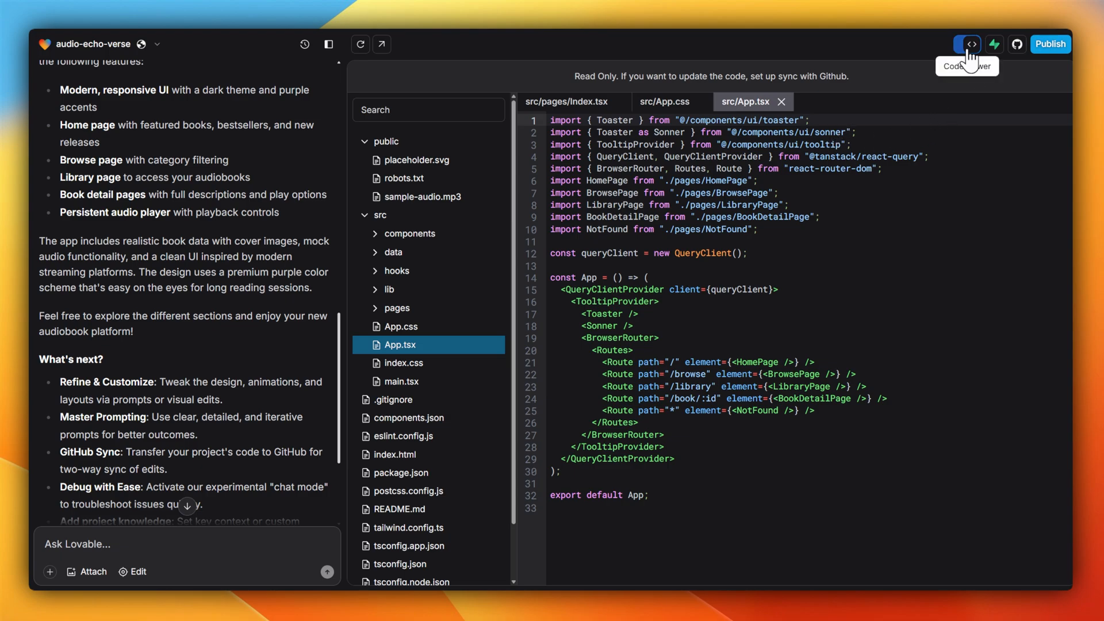
click(966, 44)
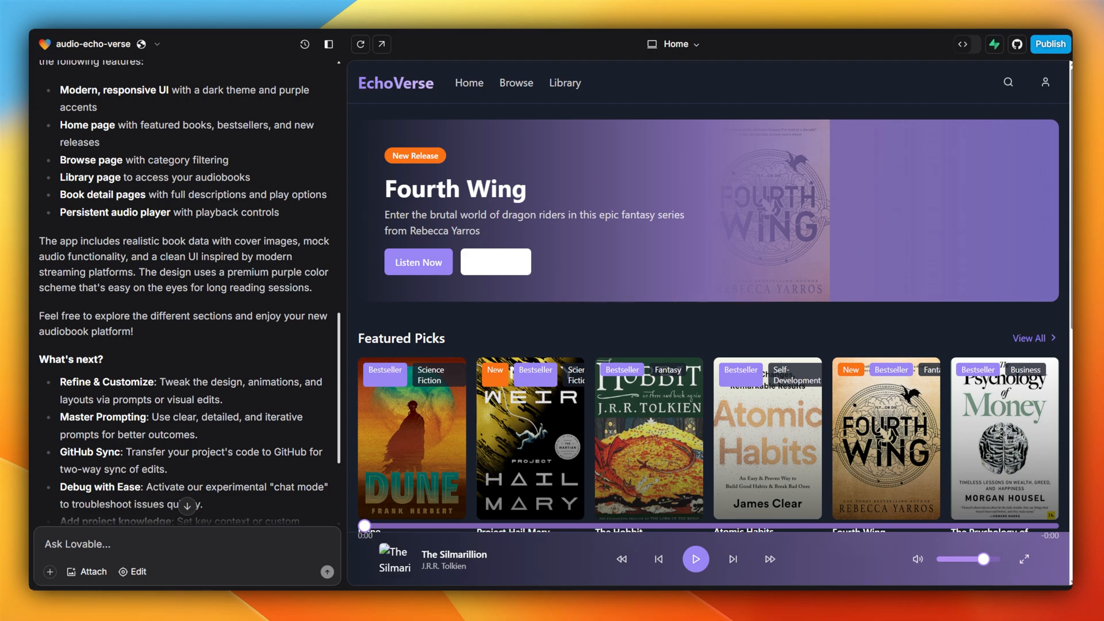
scroll(down, 3)
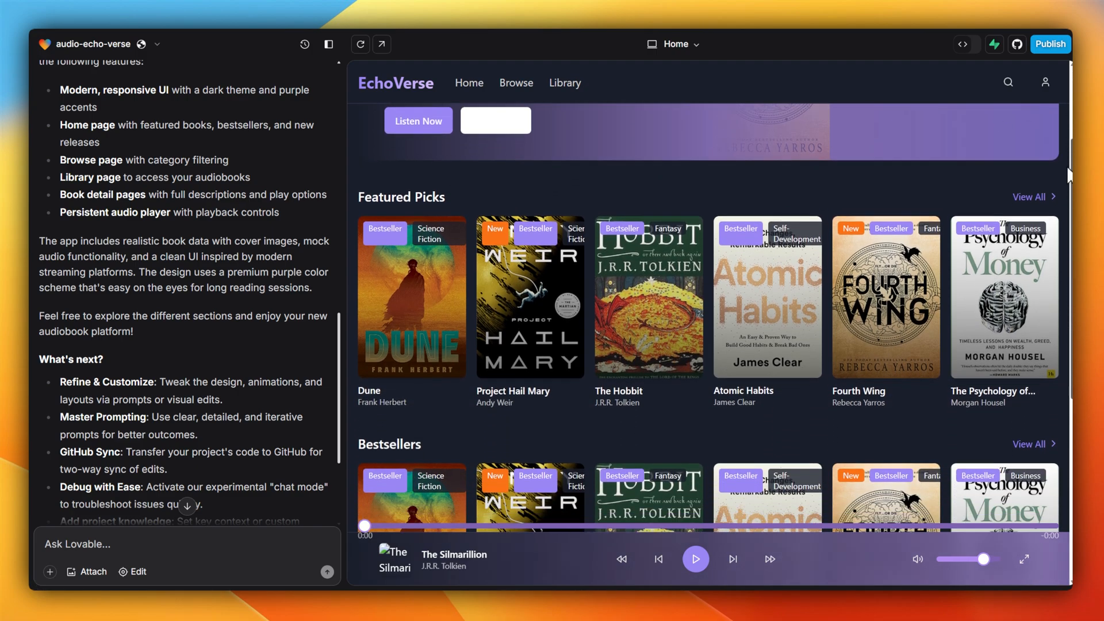
scroll(down, 3)
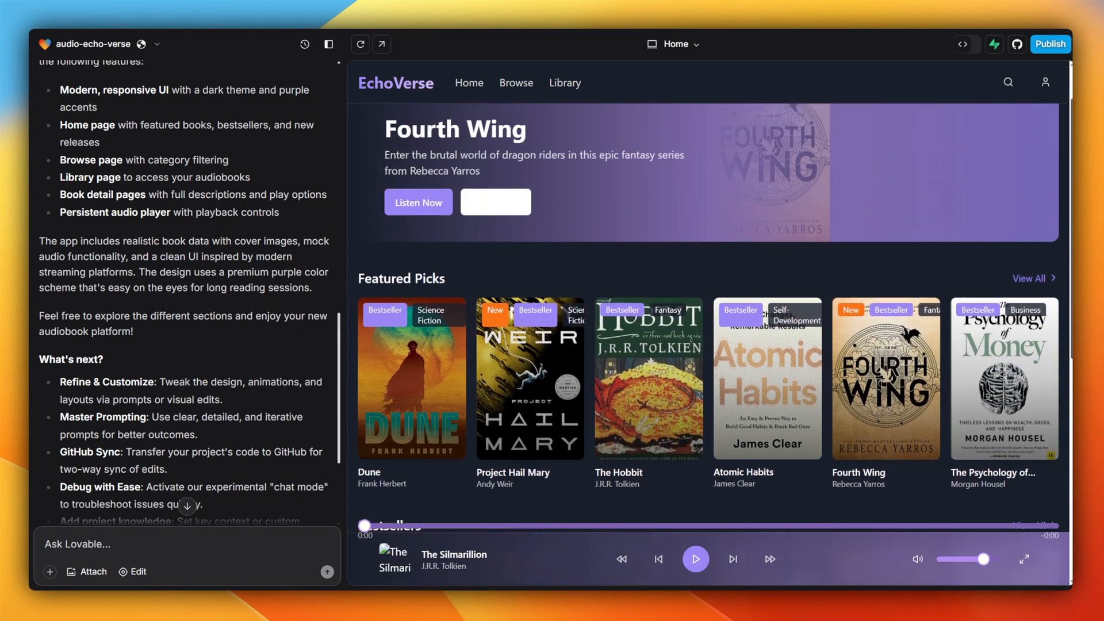
click(515, 83)
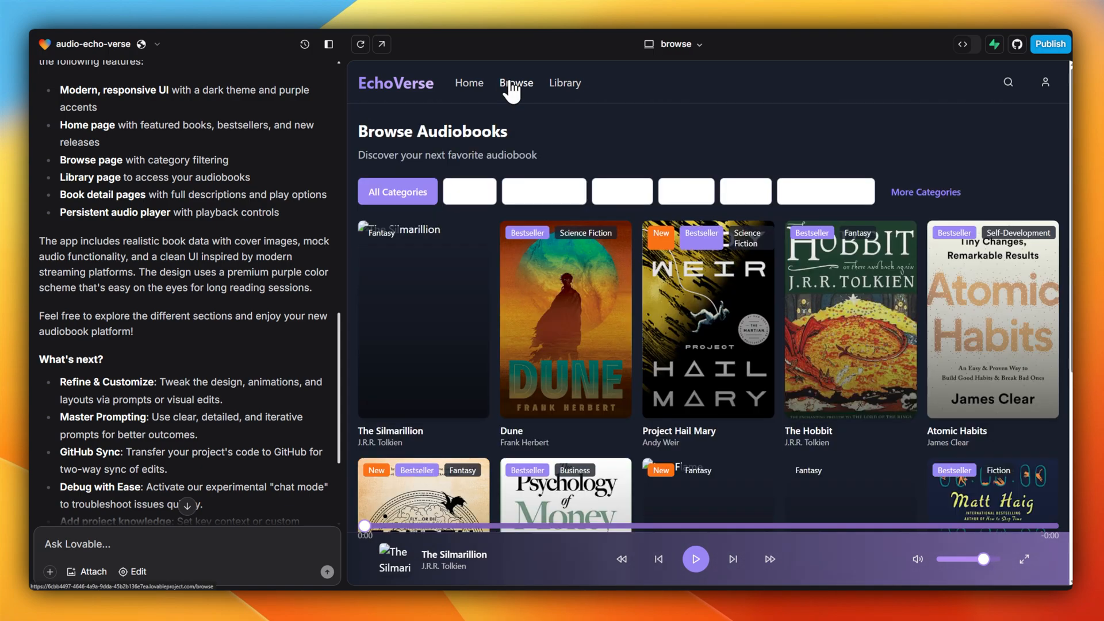
click(563, 83)
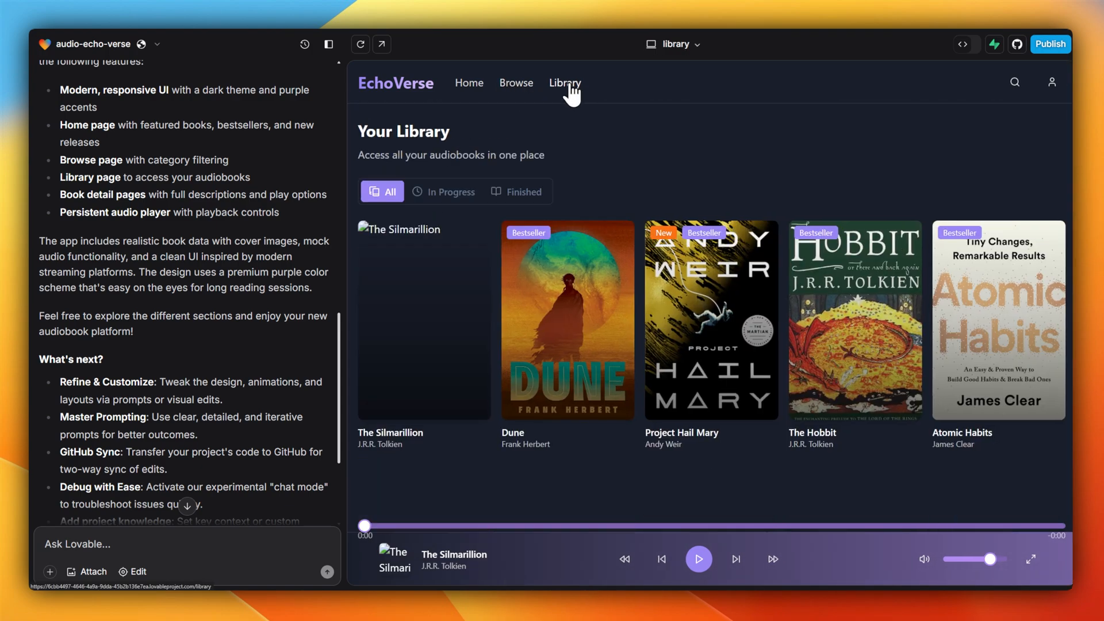
click(567, 320)
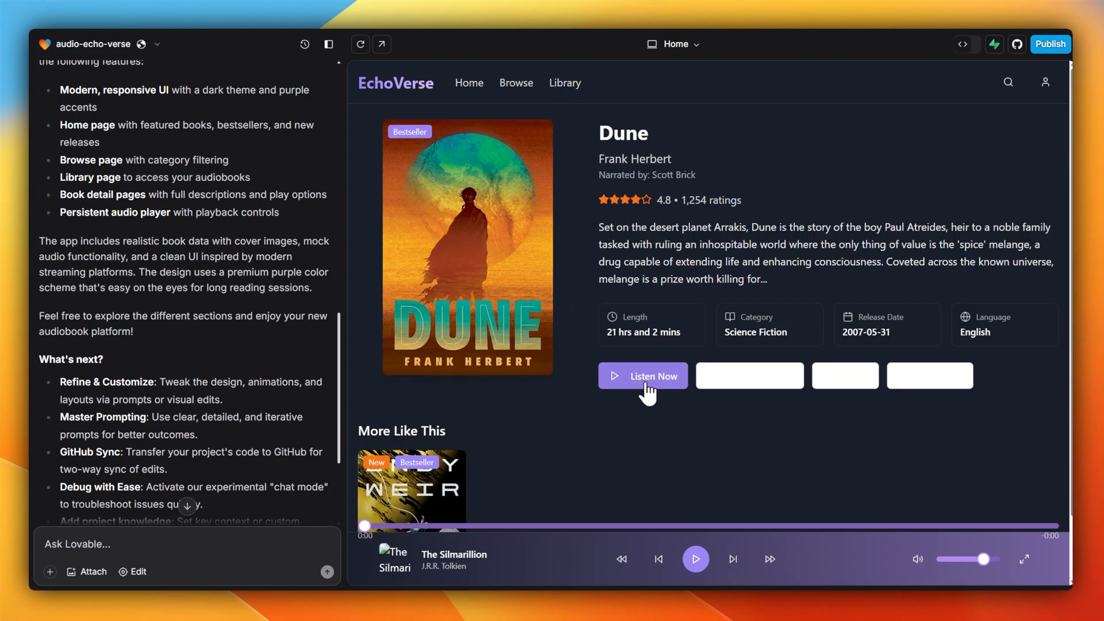
click(694, 558)
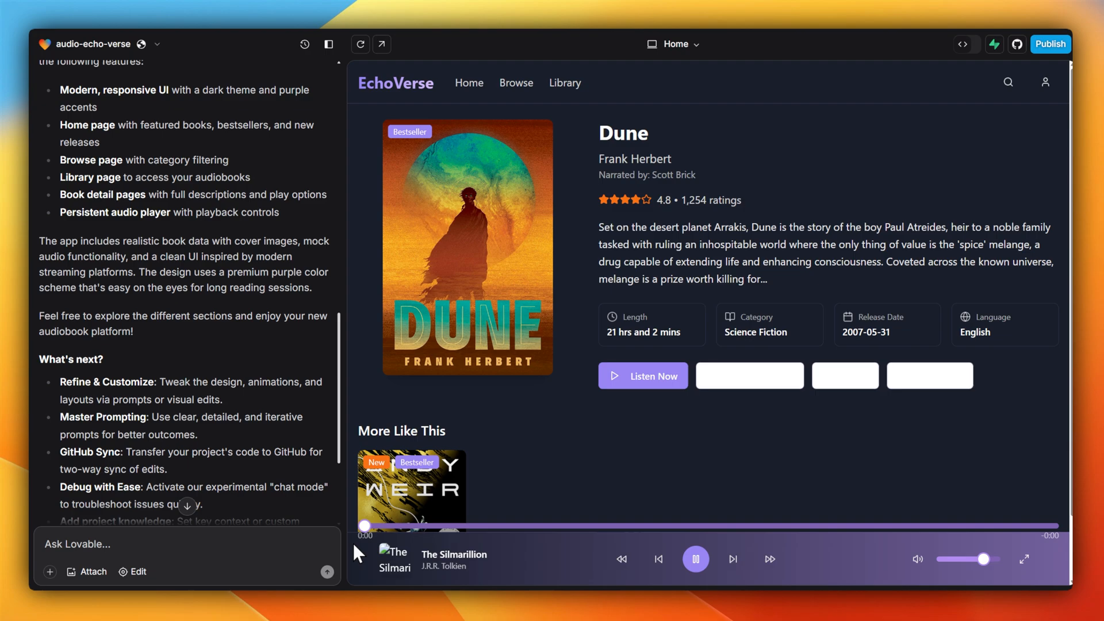
drag(365, 526, 563, 525)
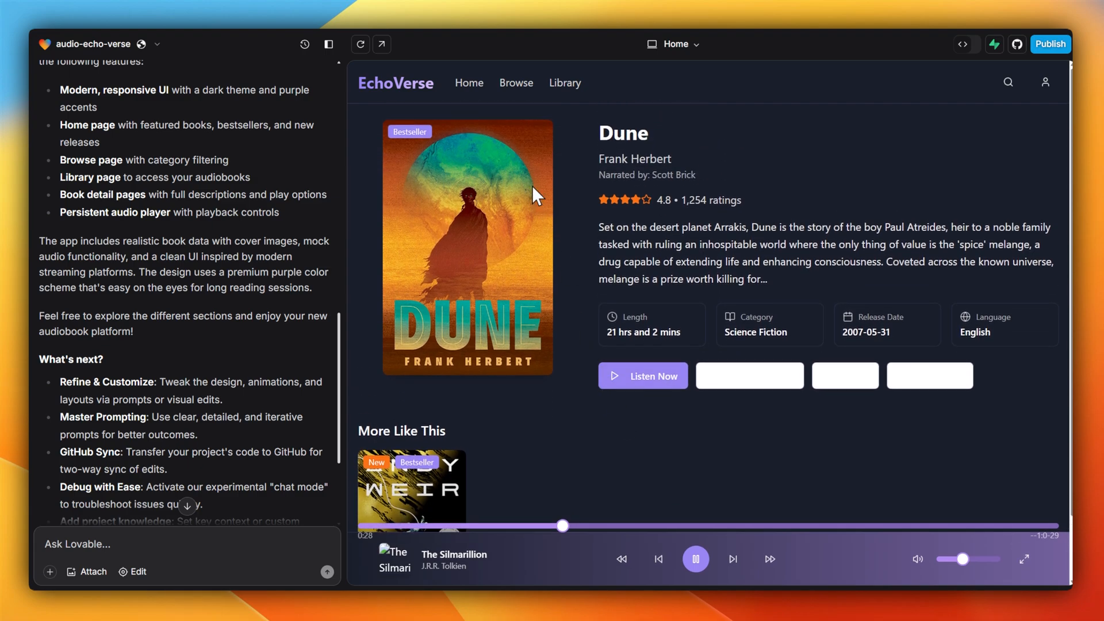
click(468, 83)
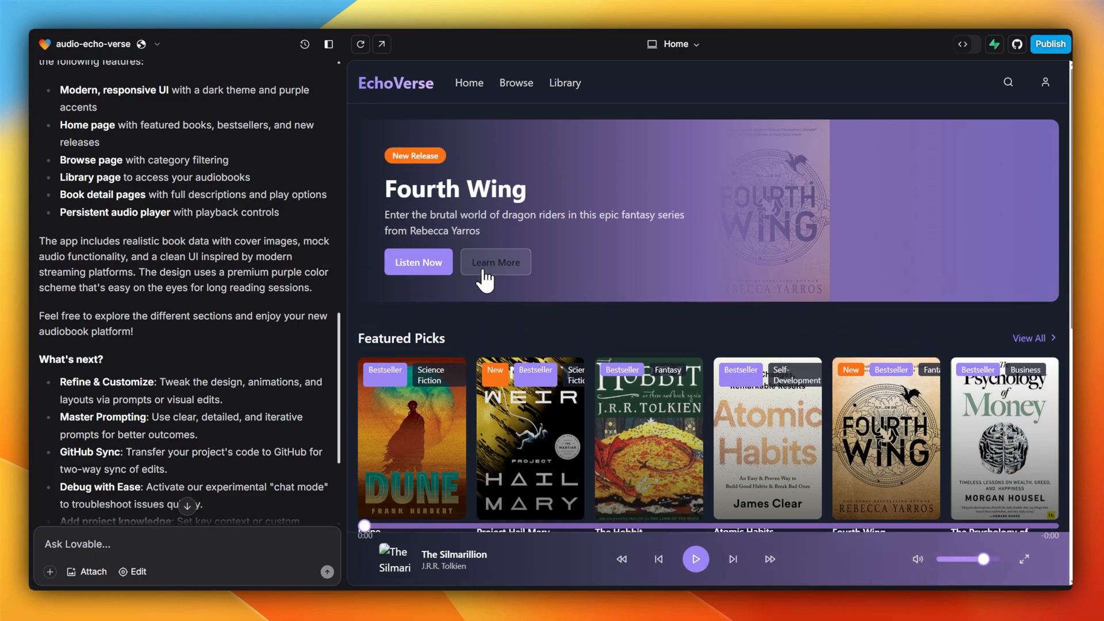
Ask Lovable to fix the white buttons whose text isn't visible, triggering a button.tsx rewrite.
scroll(down, 3)
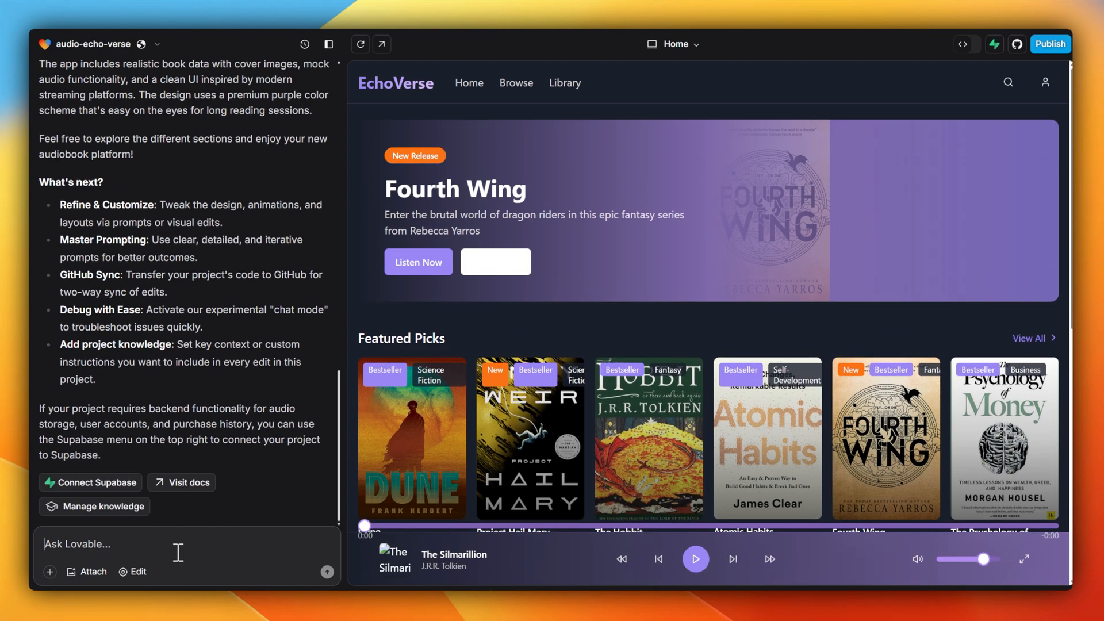
text(Fix the white)
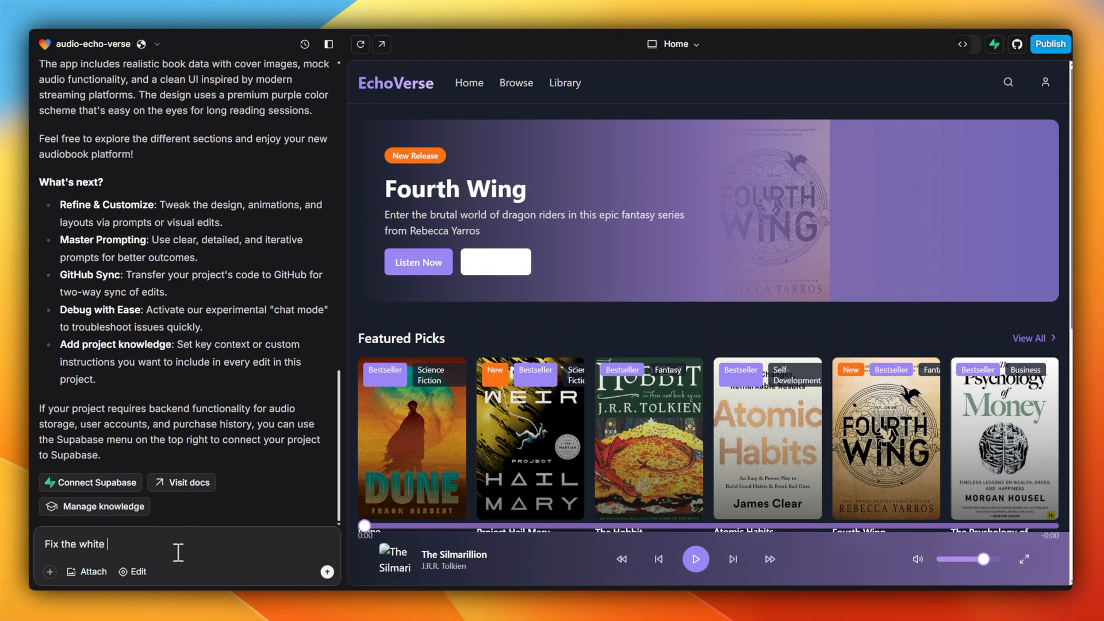
text(buttons as the text isn't vis)
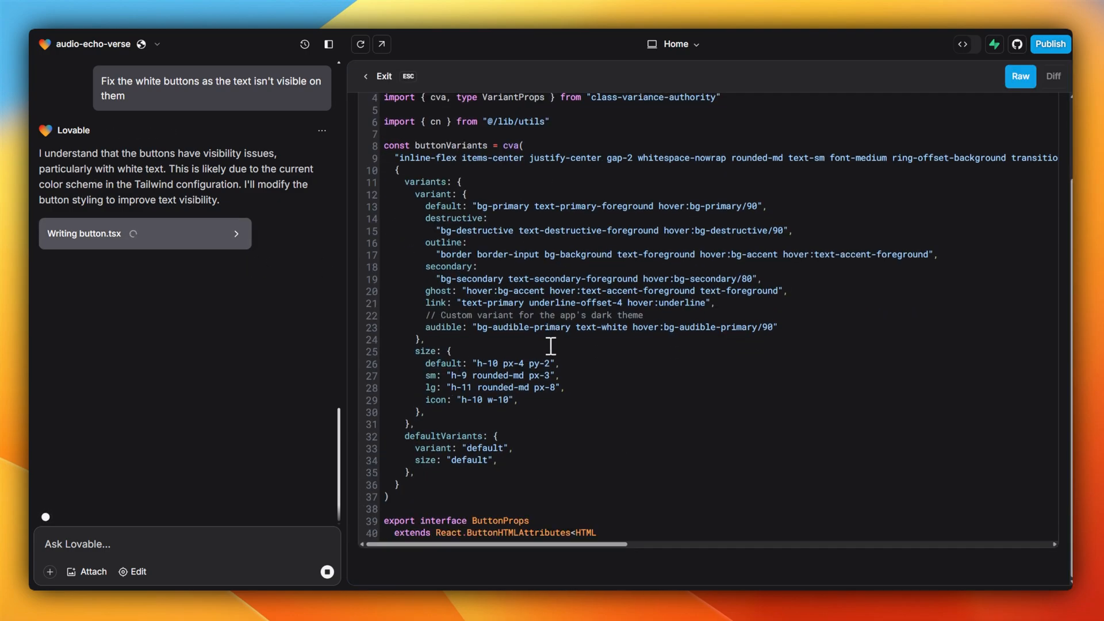
scroll(down, 3)
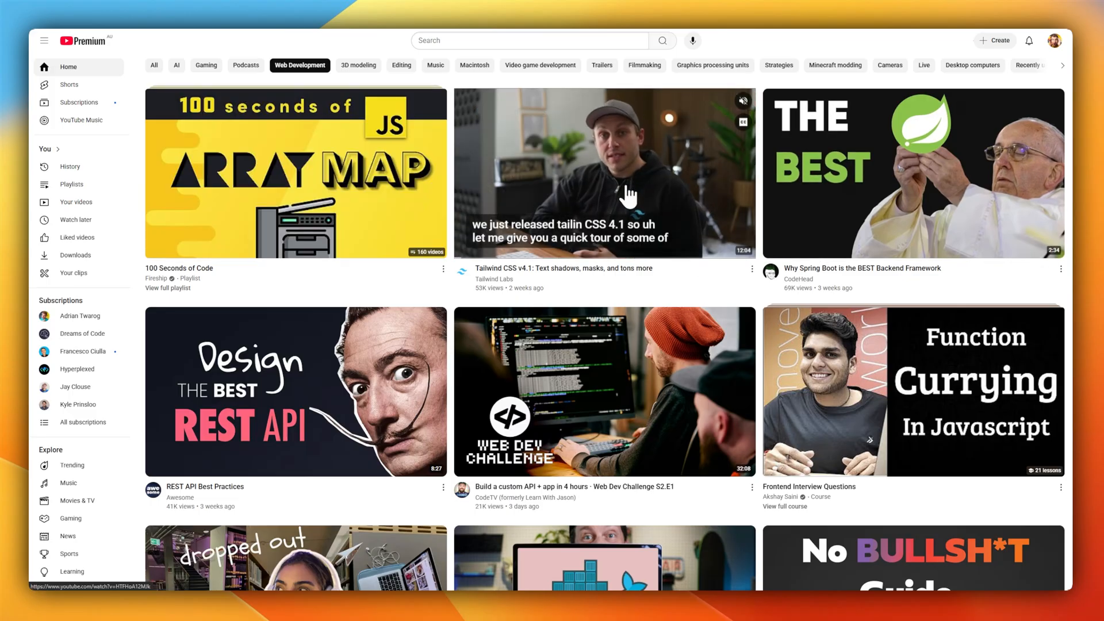
mouse_move(343, 357)
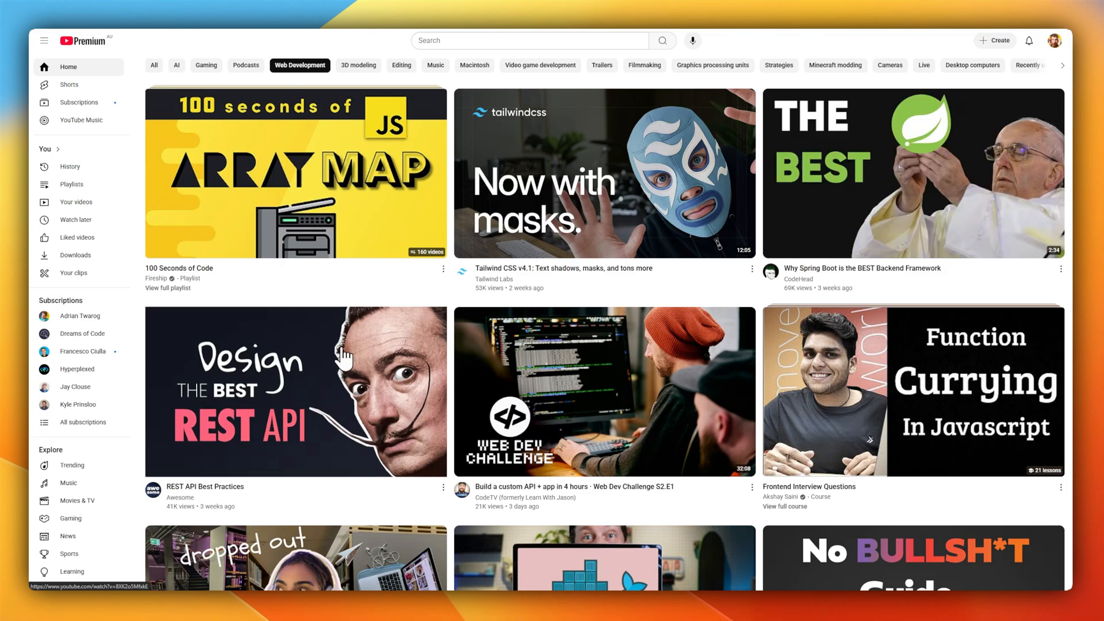
mouse_move(653, 377)
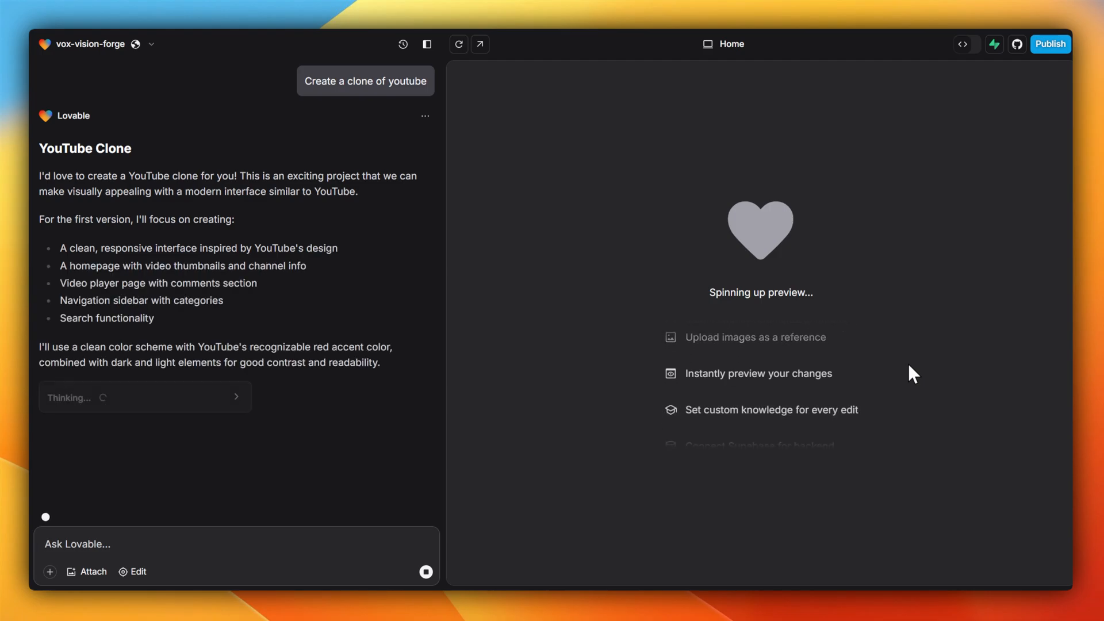
Inspect the vox-vision-forge YouTube clone's App.tsx, then return to its preview.
click(962, 44)
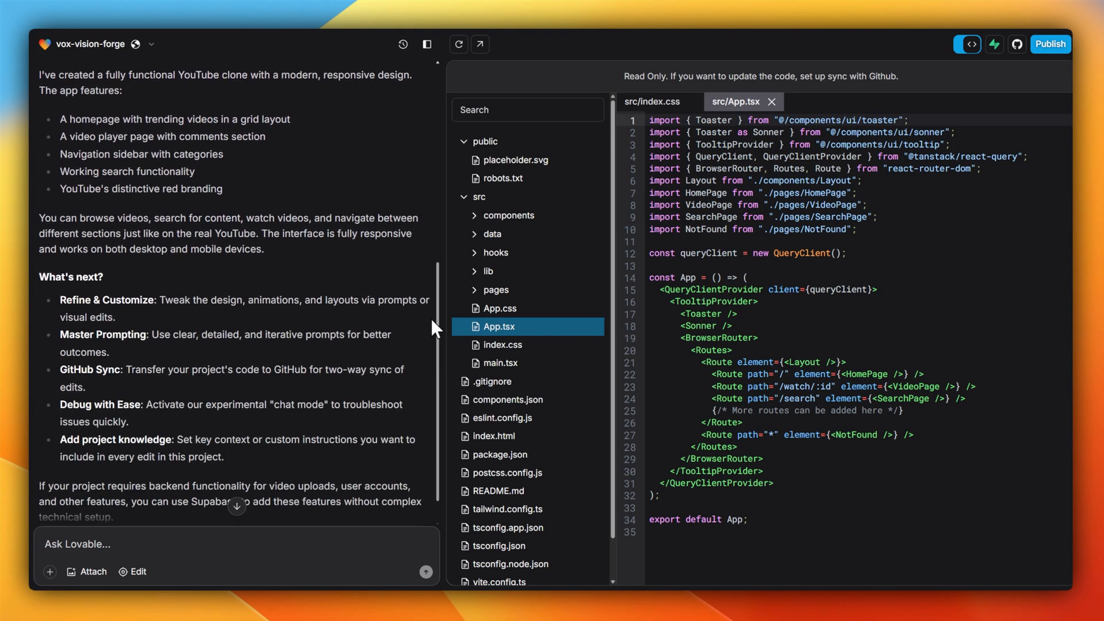
scroll(down, 3)
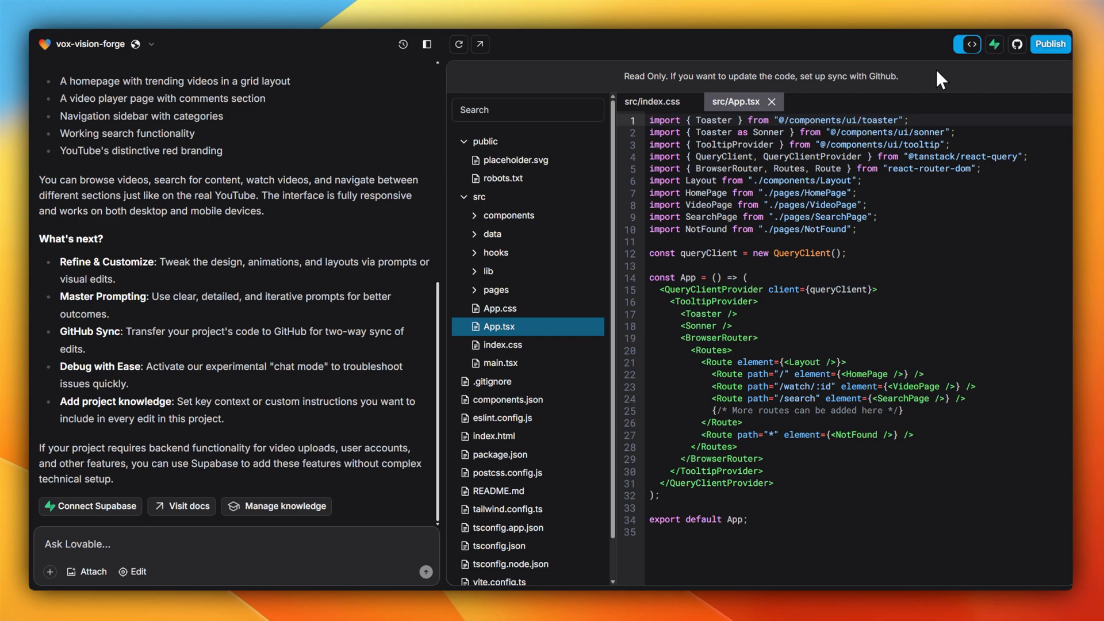
click(963, 43)
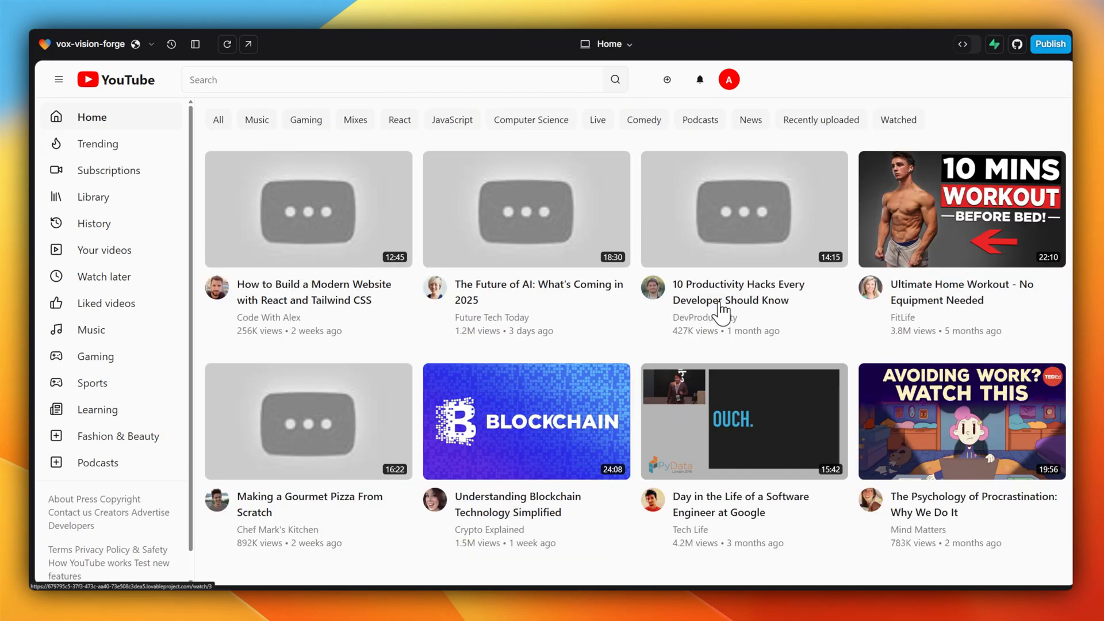
Browse a video watch page and its comments in the clone, then view the code again.
click(526, 421)
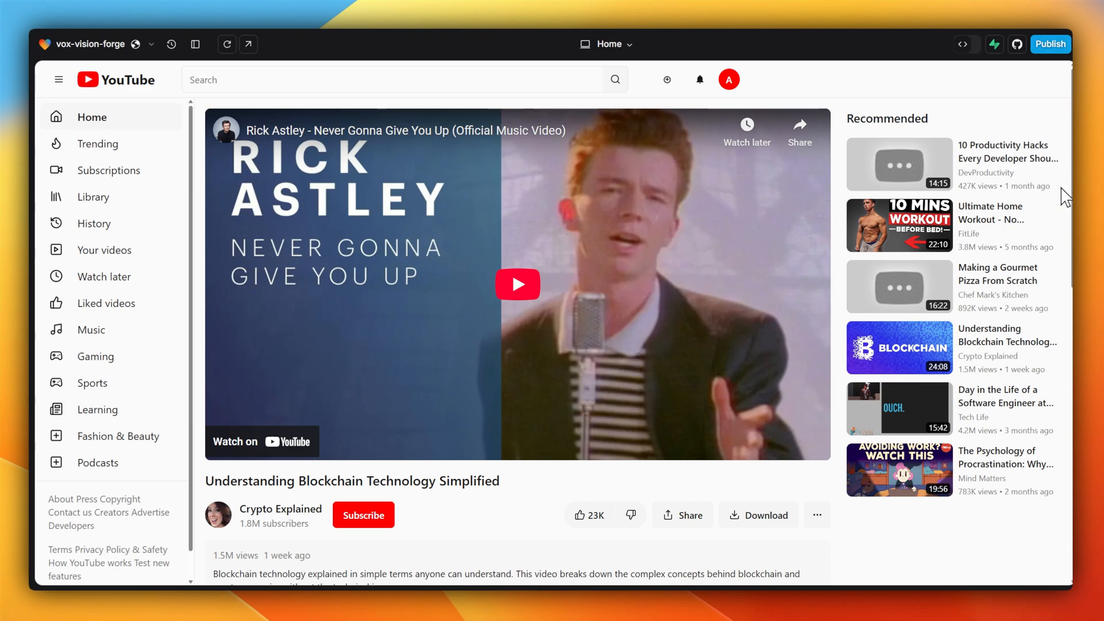
scroll(down, 3)
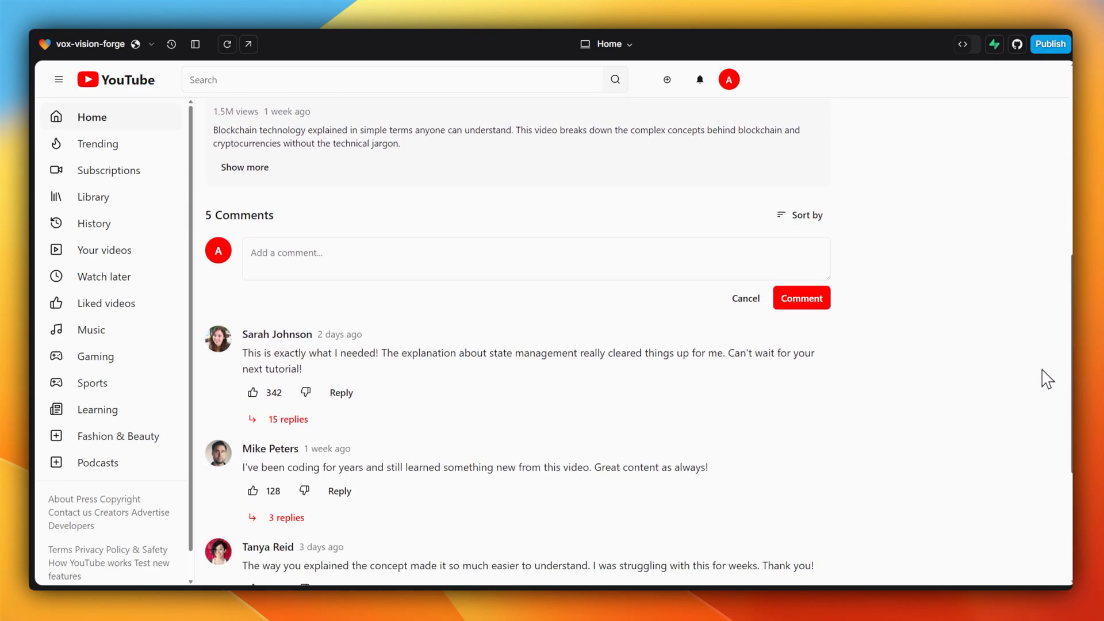
scroll(up, 3)
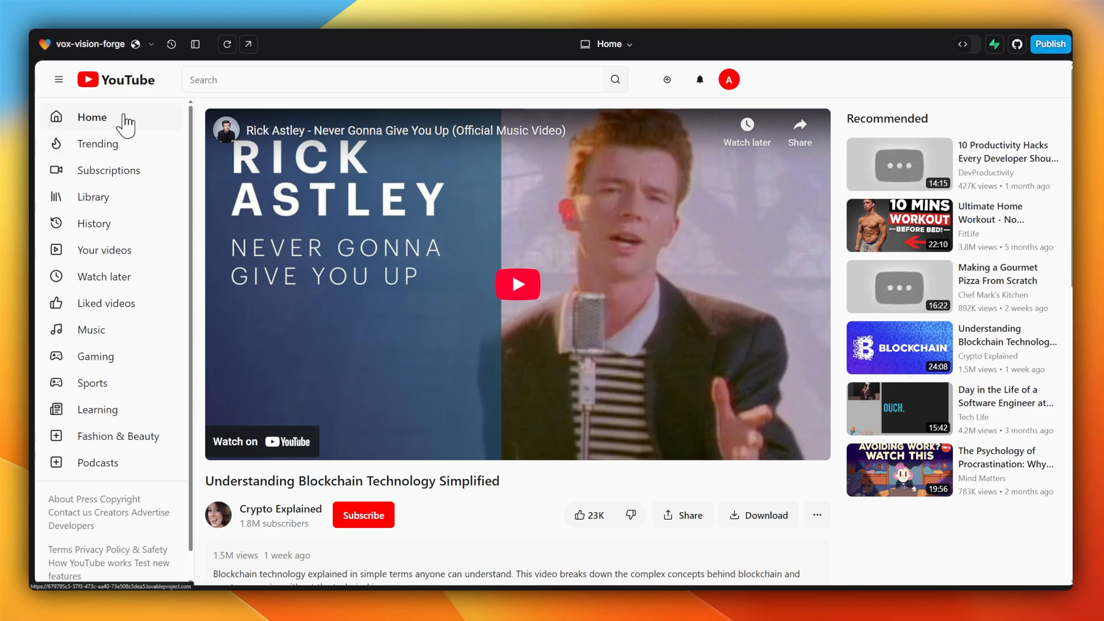
click(965, 44)
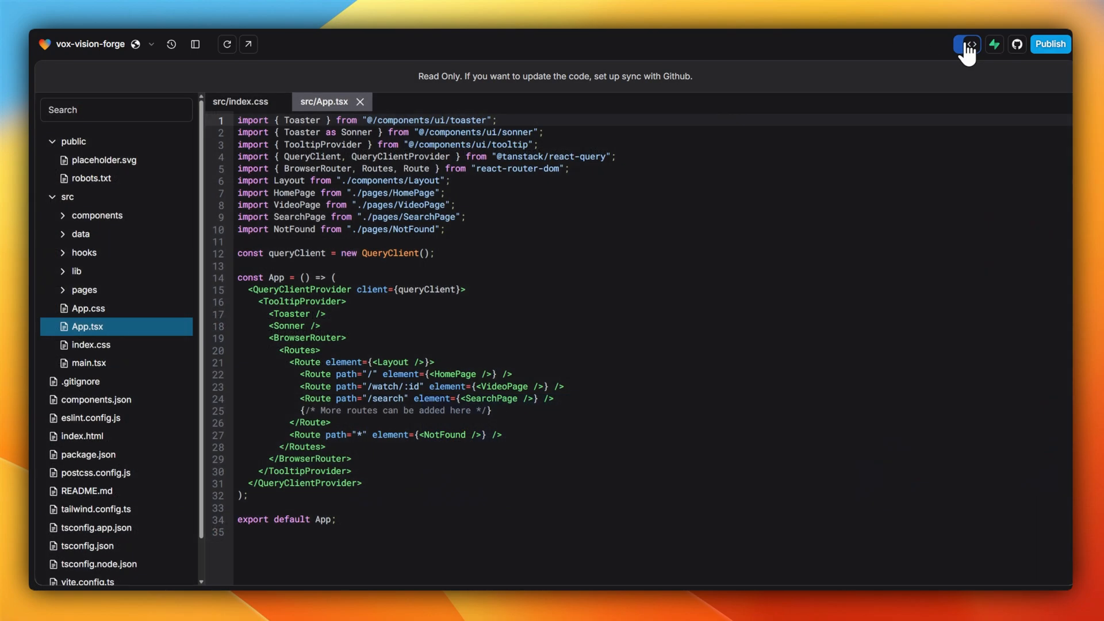
Restore the chat panel beside the YouTube clone's code view.
click(966, 43)
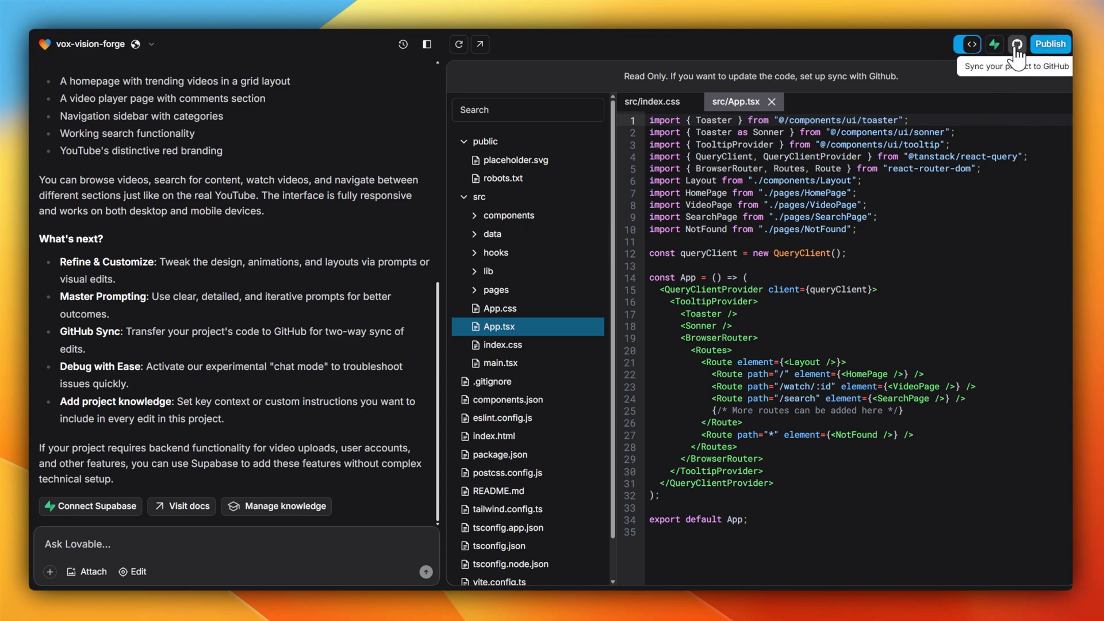
mouse_move(131, 65)
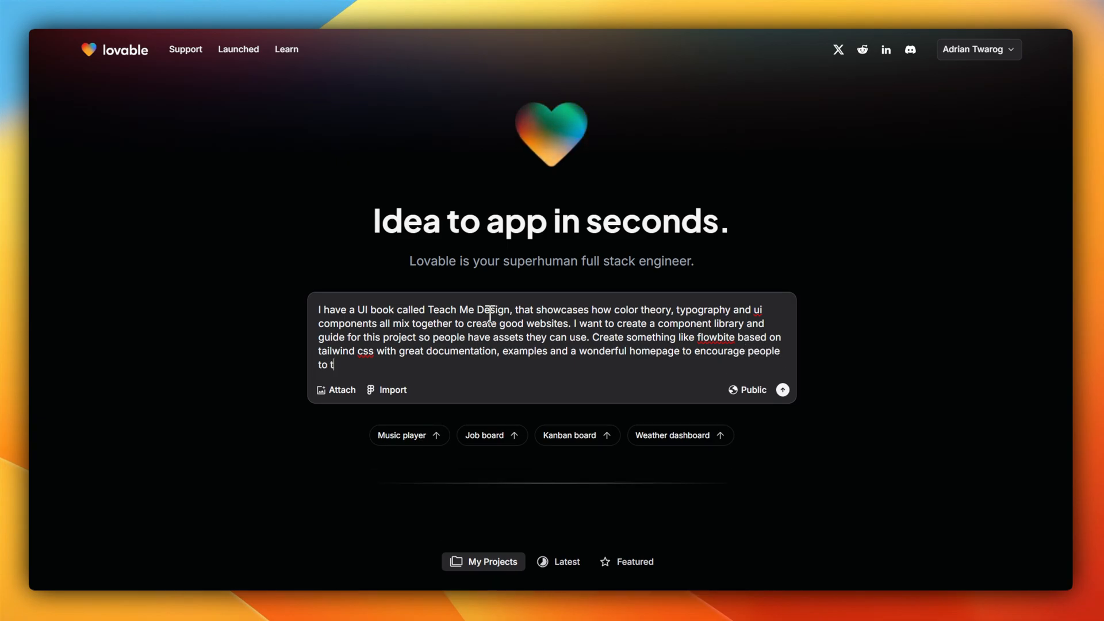
Submit the Teach Me Design component library prompt and head back home for the next one.
click(780, 390)
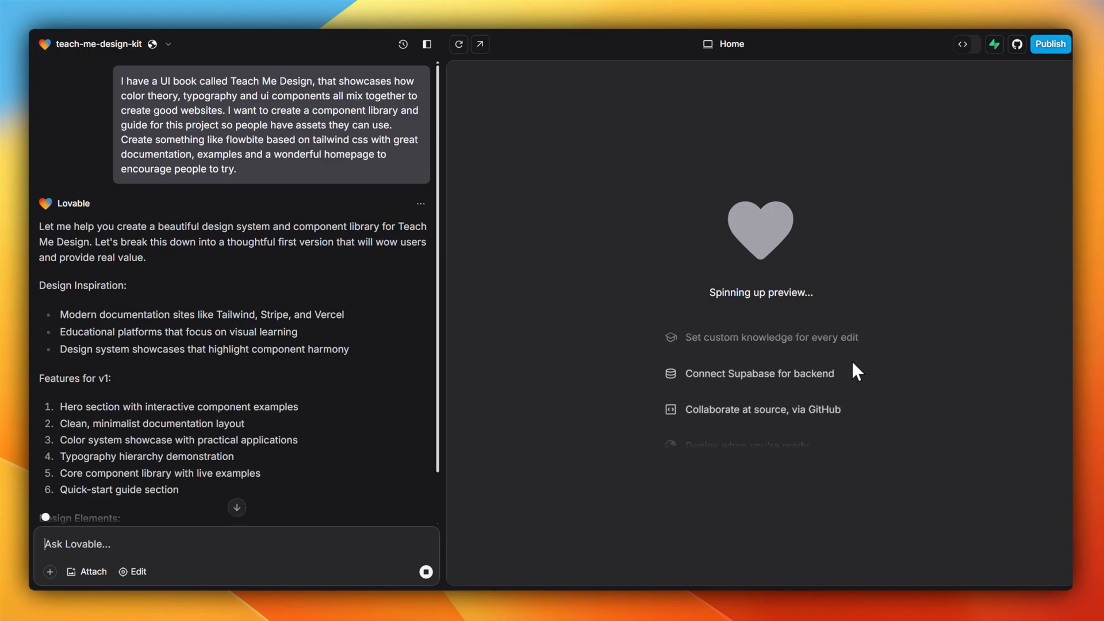
click(963, 44)
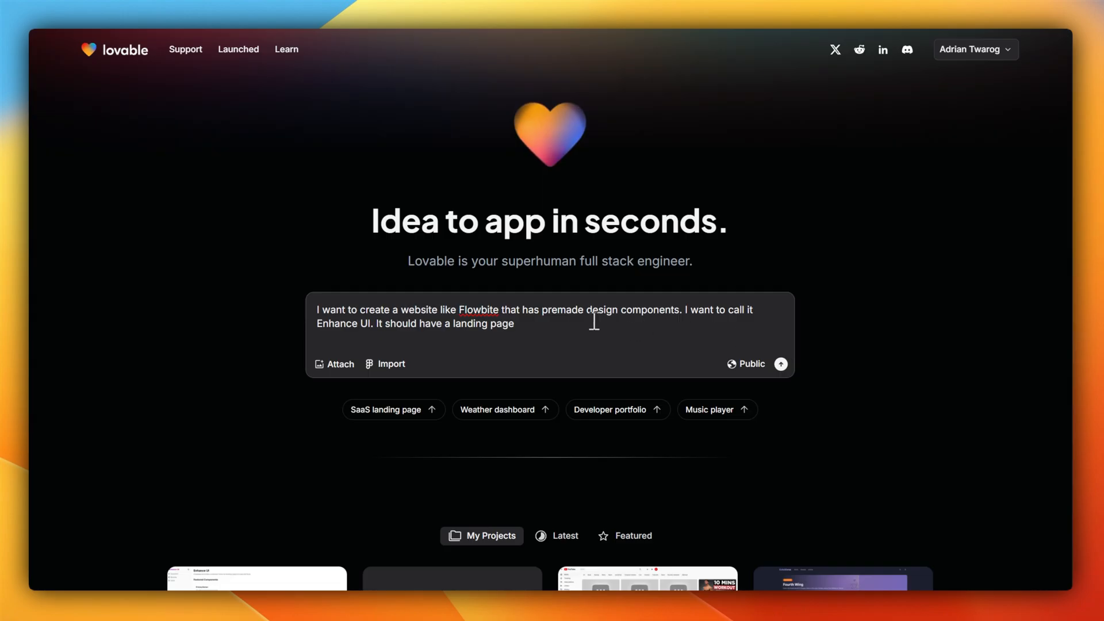
Create Enhance UI with a landing page and components page, and browse its Components page.
text(, a)
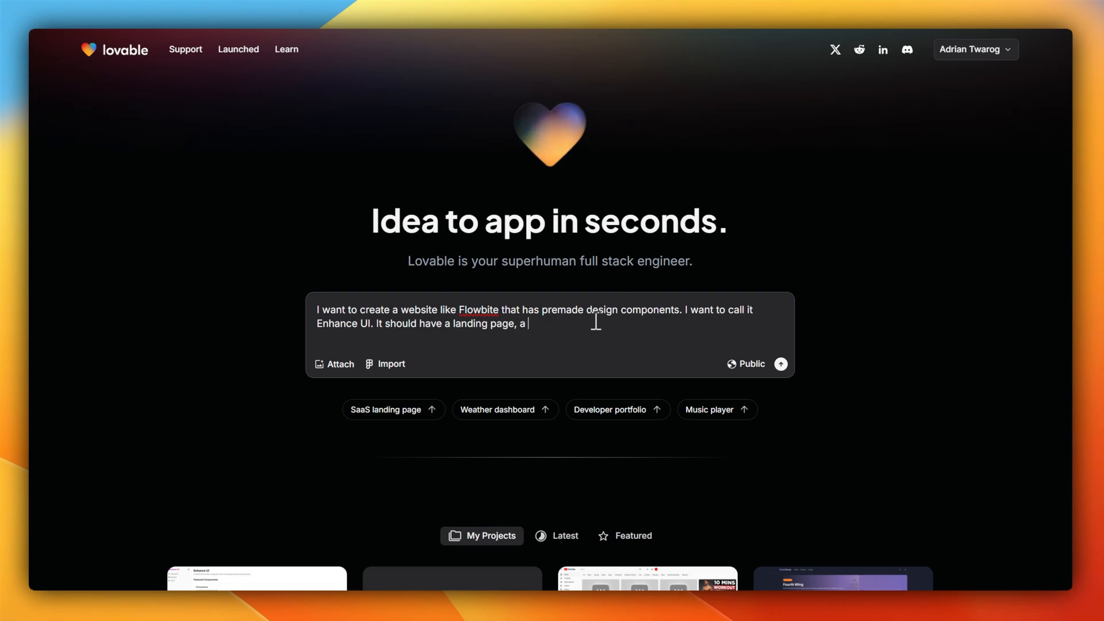
text(components page)
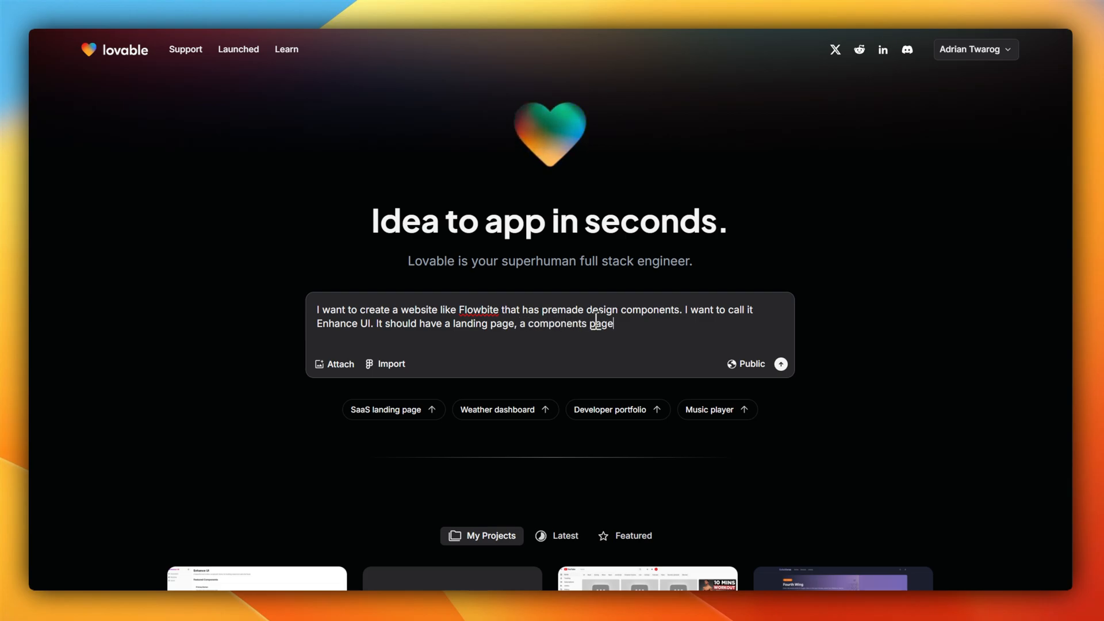
click(780, 365)
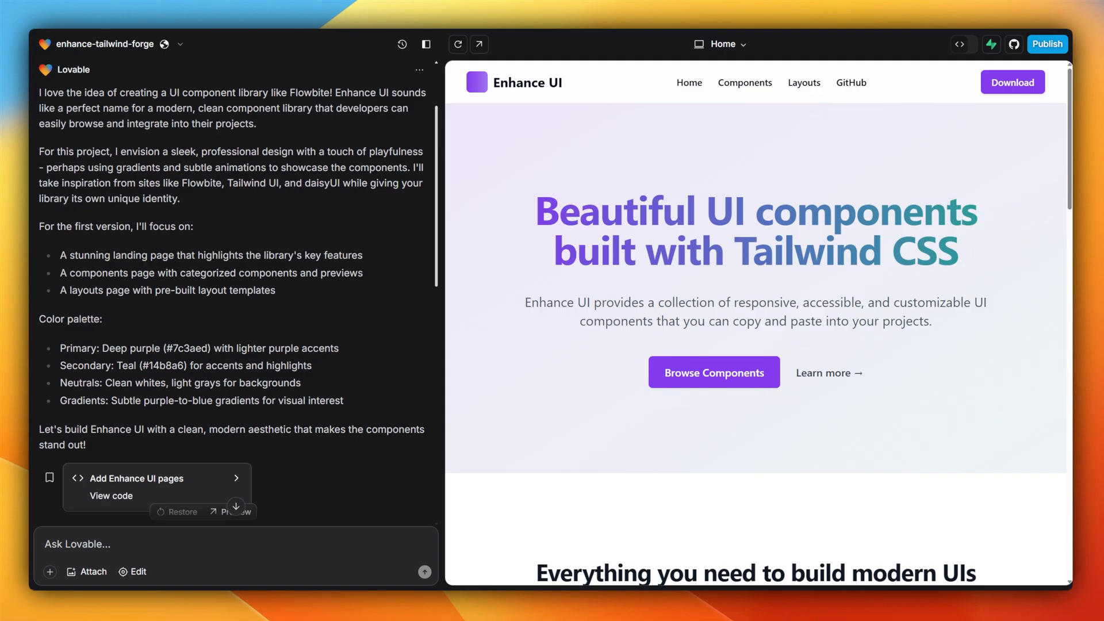
scroll(down, 3)
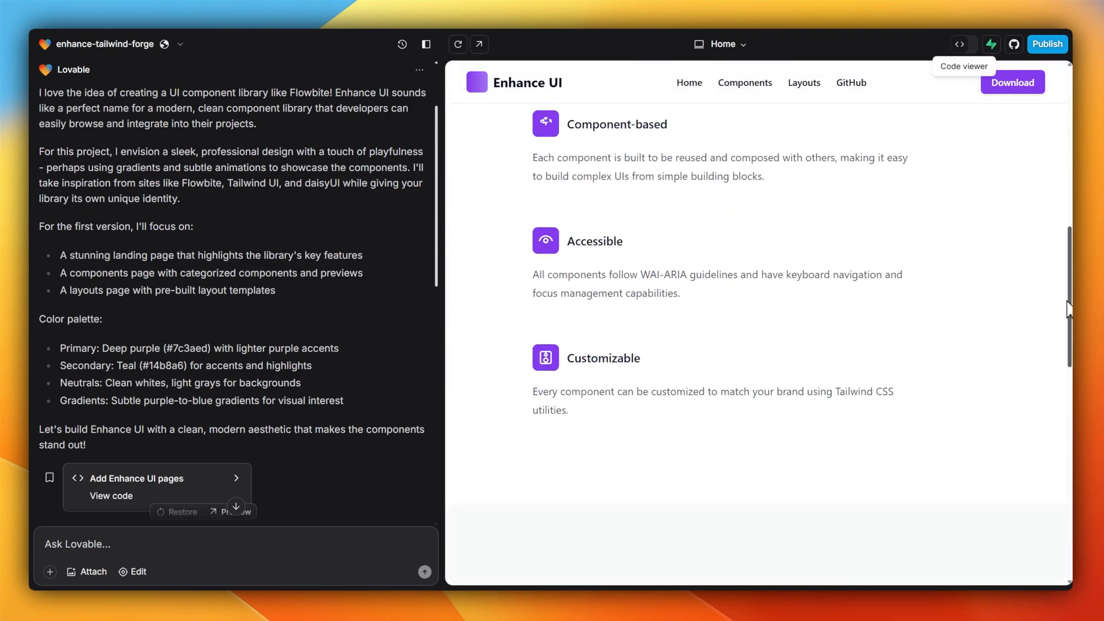
click(743, 83)
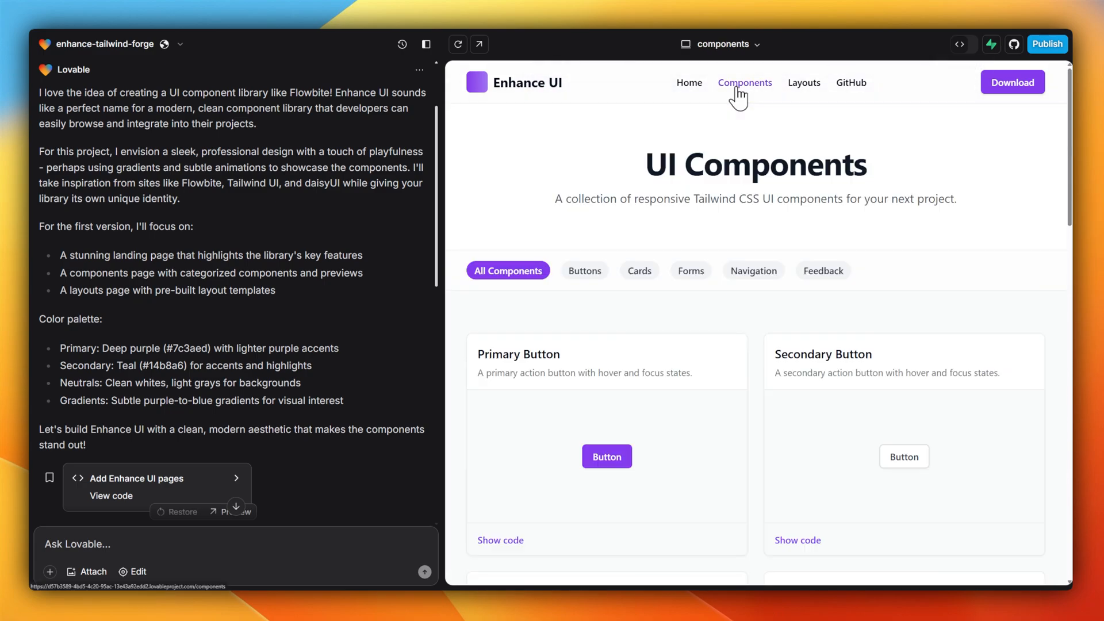
scroll(down, 3)
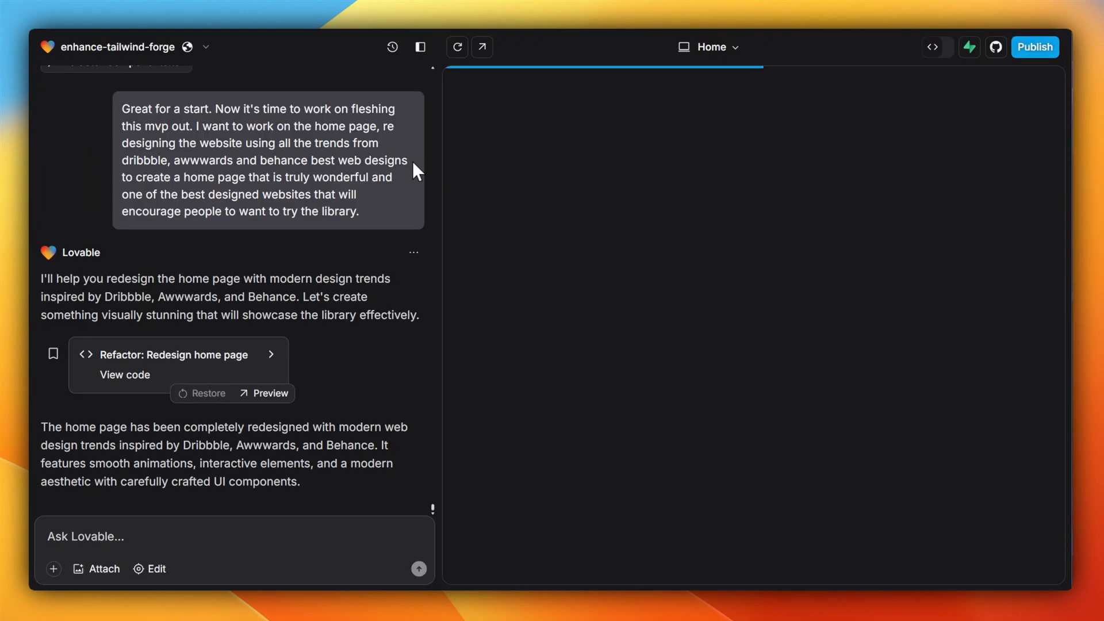
View the redesigned Enhance UI home page at full size and scroll through the new hero.
click(419, 46)
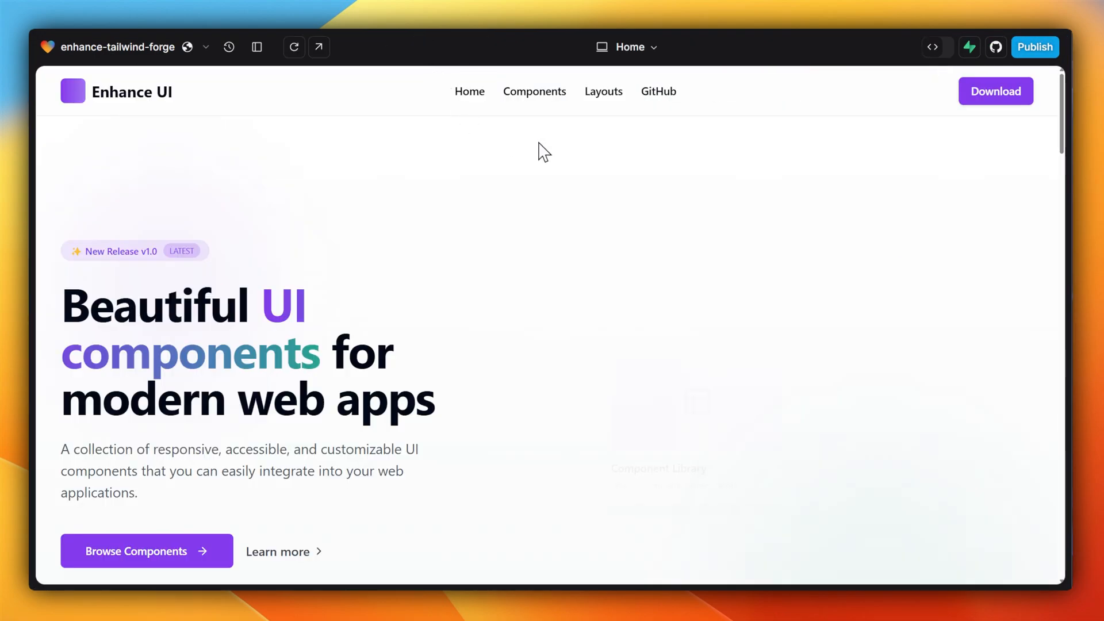
scroll(down, 3)
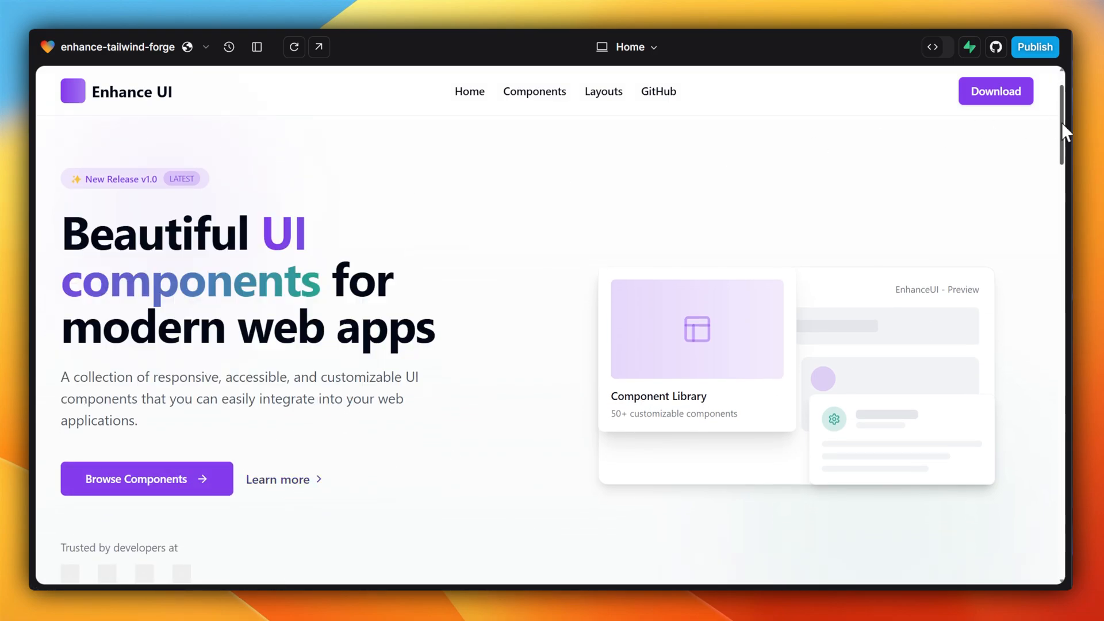
scroll(down, 3)
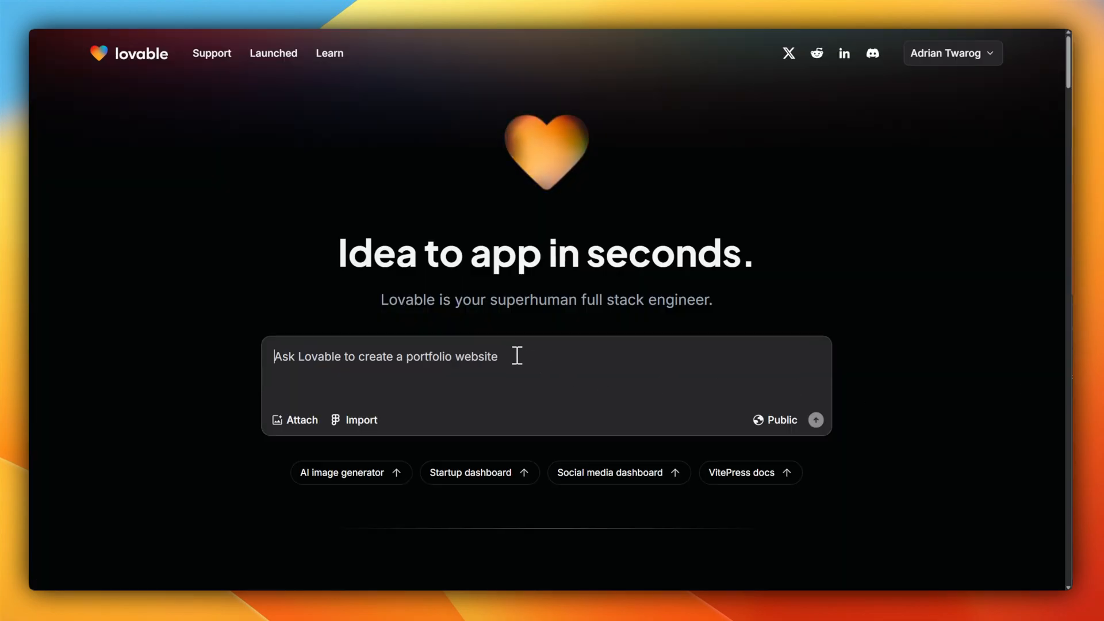
Send a prompt for a real-life RPG tracker with stats like intelligence and daily tasks such as going to the gym.
text(I want to build an RPG tracker for real life, one that measures stats like intelligence, strength, etc)
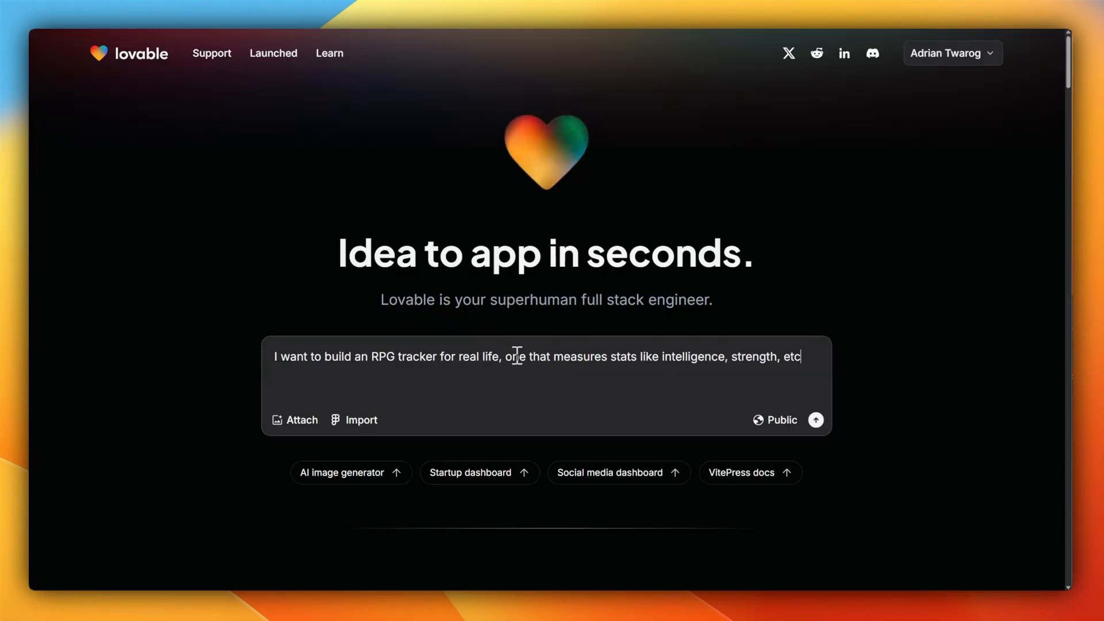
text(and has daily tasks, like go to the gym, etc that grow those stats, and help you gain experience and levels. It will sort of be like a self improvement application that gamifies your real life to help you grow and im)
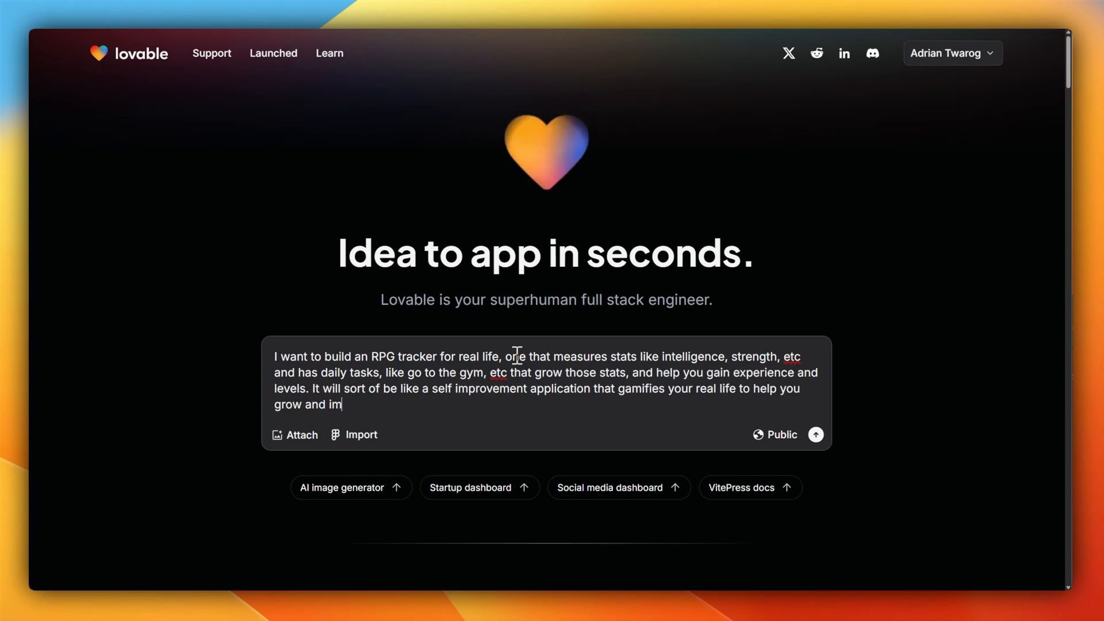
text(prove.)
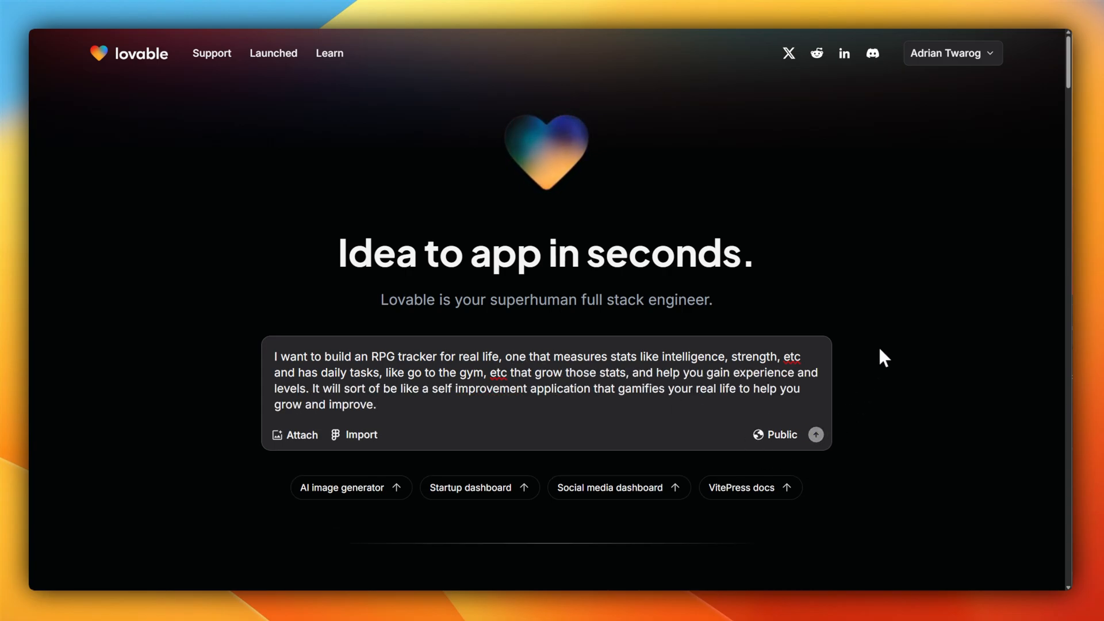
click(815, 434)
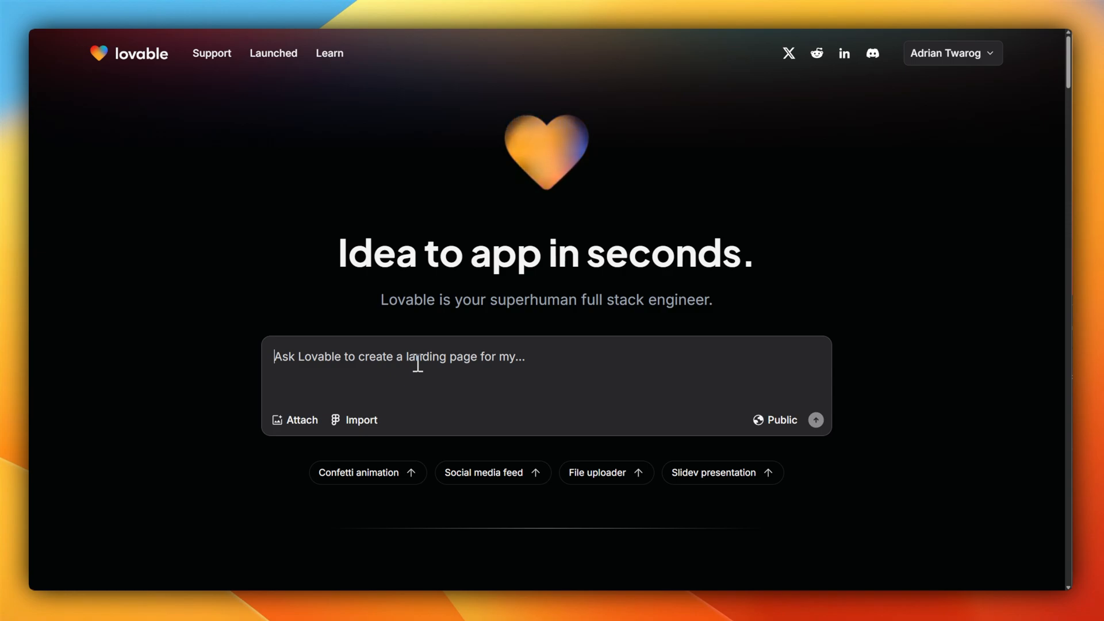
Send a prompt for an AI-powered drag-and-drop website design tool with a canvas.
text(I want to desig)
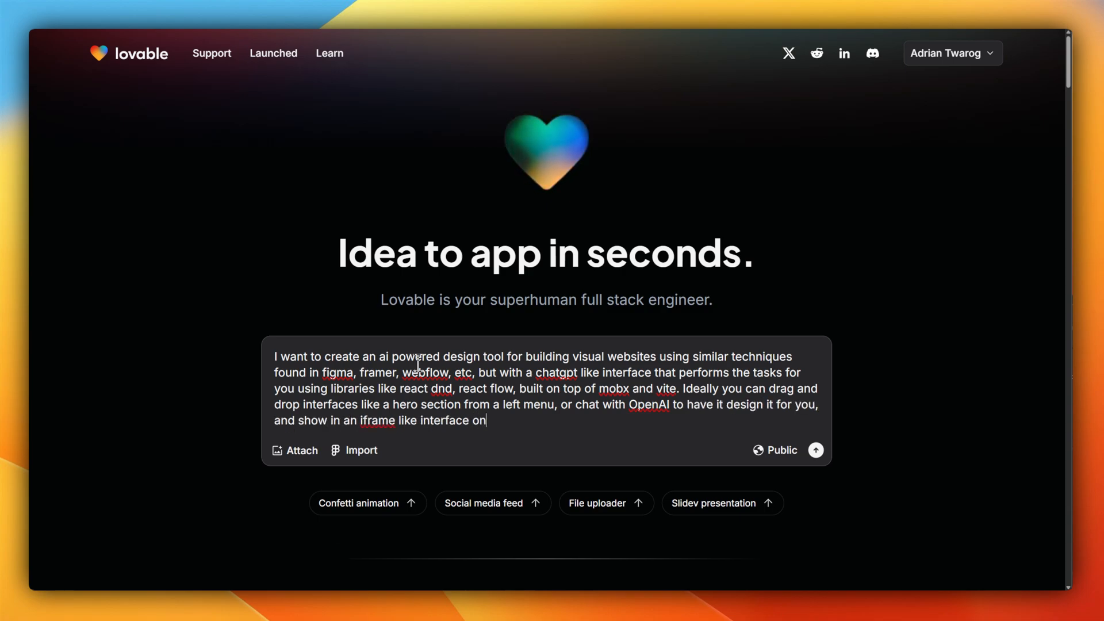
text(a canvas)
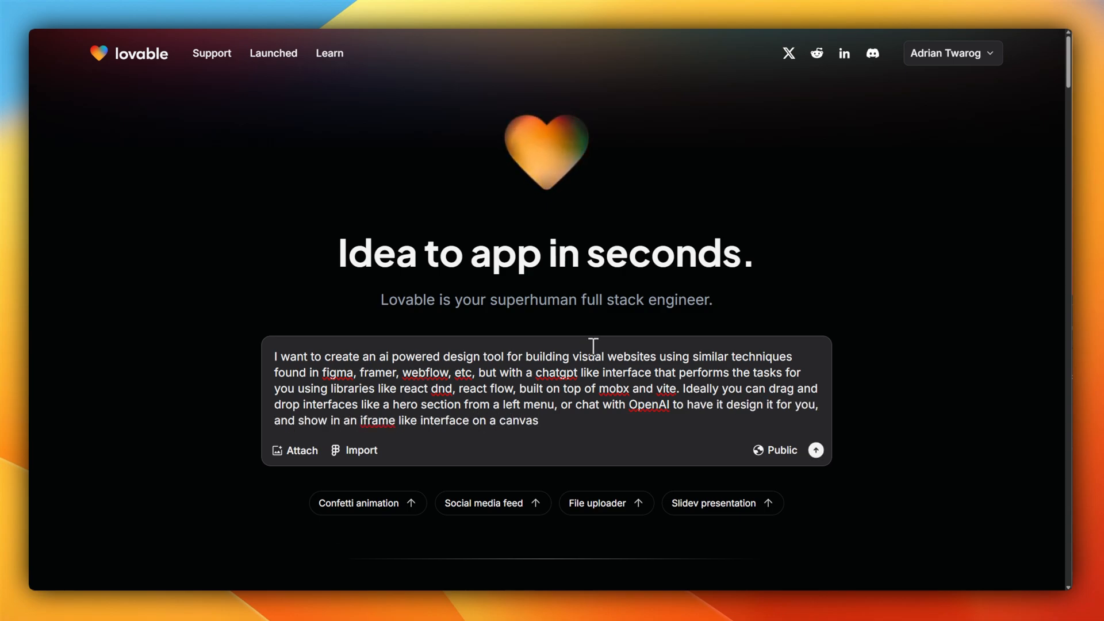
click(815, 449)
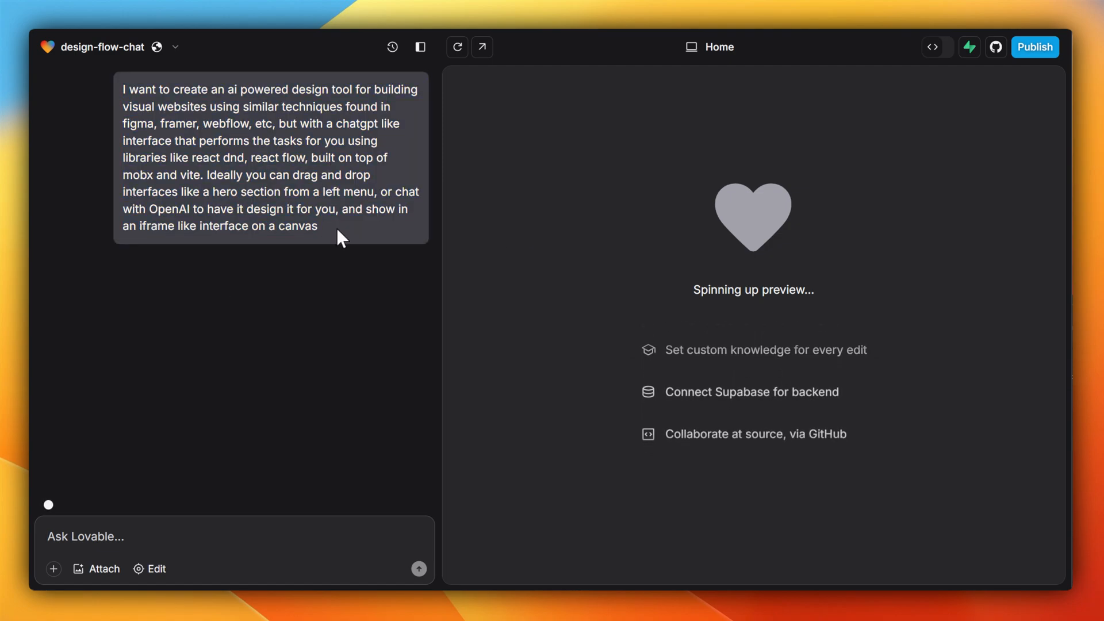
Check the generated code, then add a Hero Section to the DesignFlow canvas and zoom in.
click(932, 46)
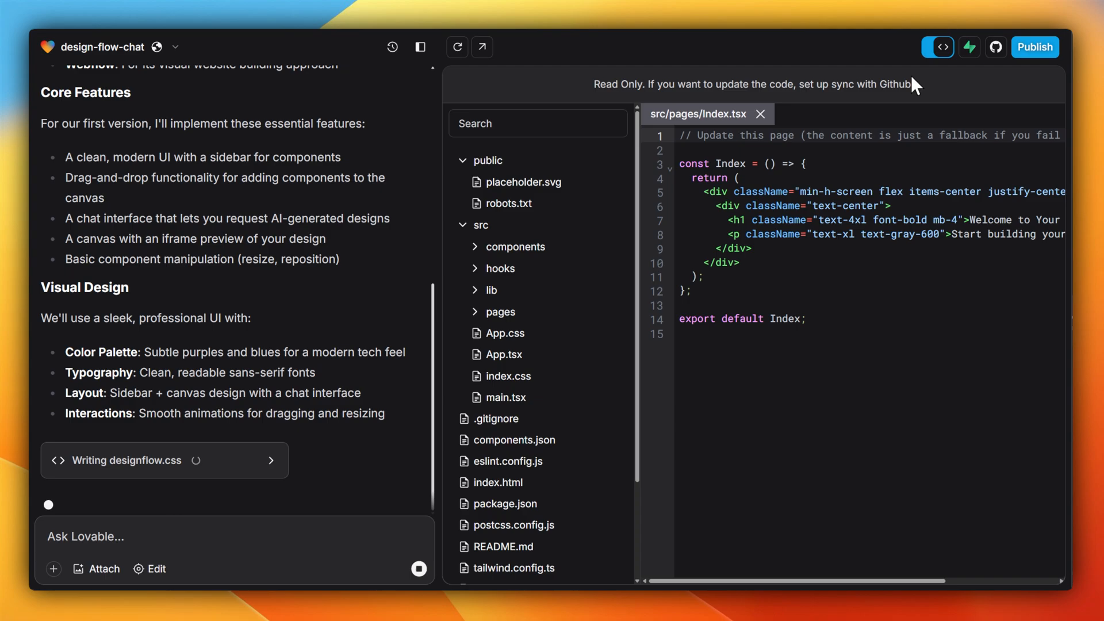
click(930, 46)
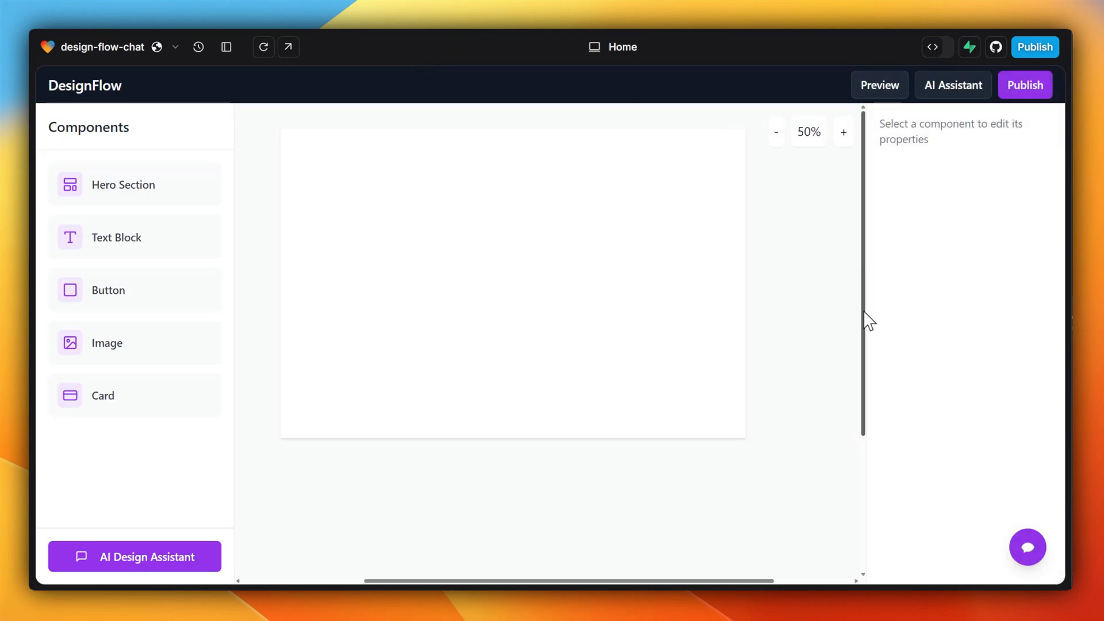
click(123, 184)
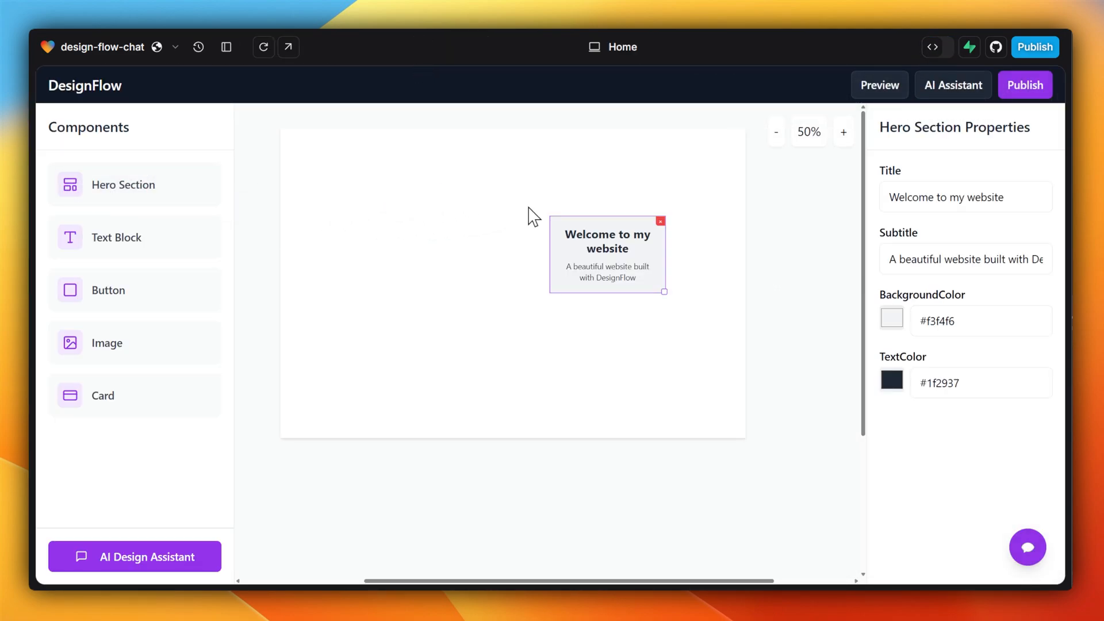
click(843, 131)
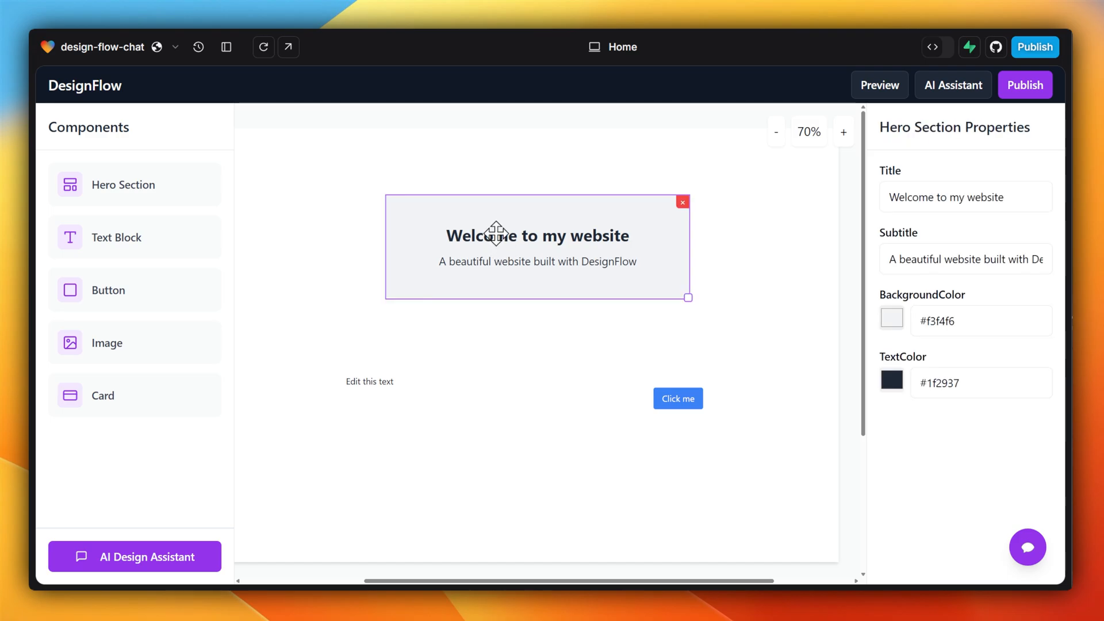
click(1026, 548)
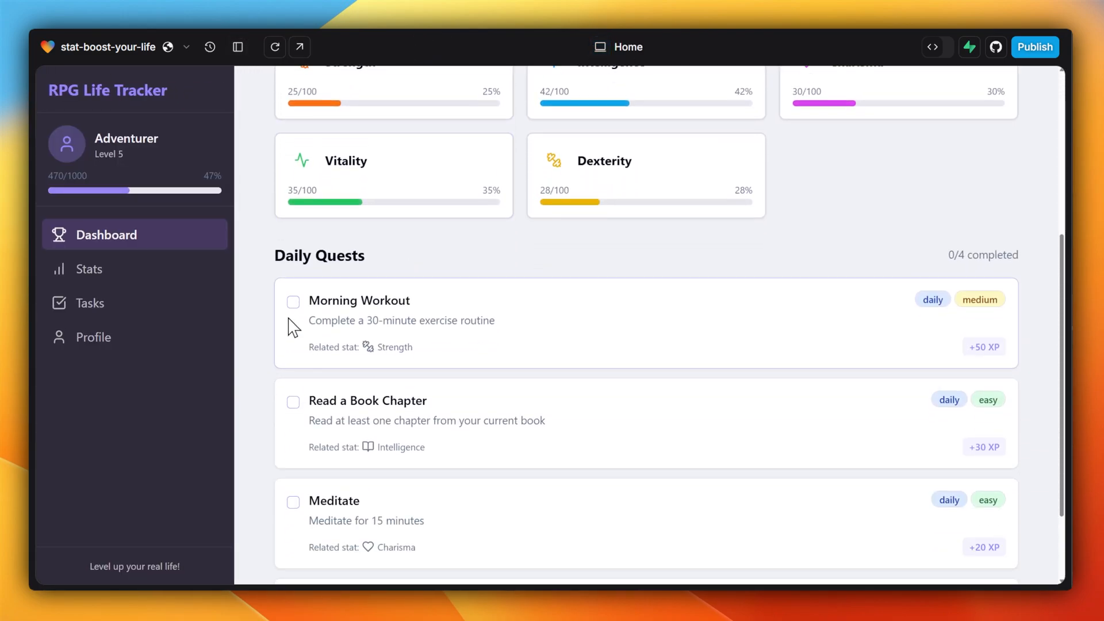
Mark the Morning Workout quest done in RPG Life Tracker and view the Stats page.
click(293, 401)
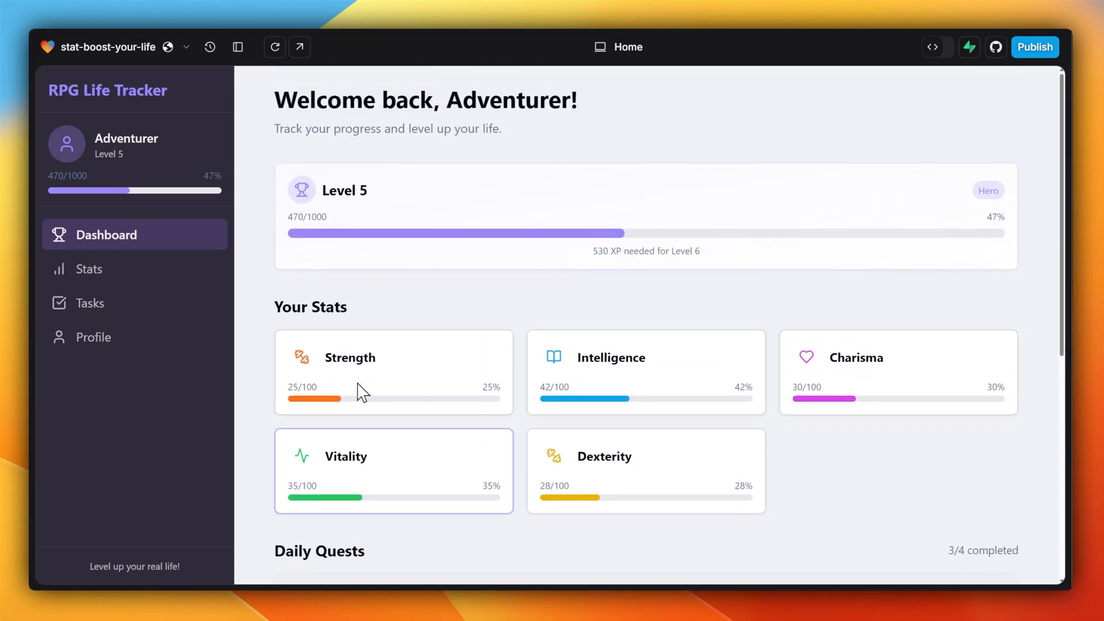
click(89, 267)
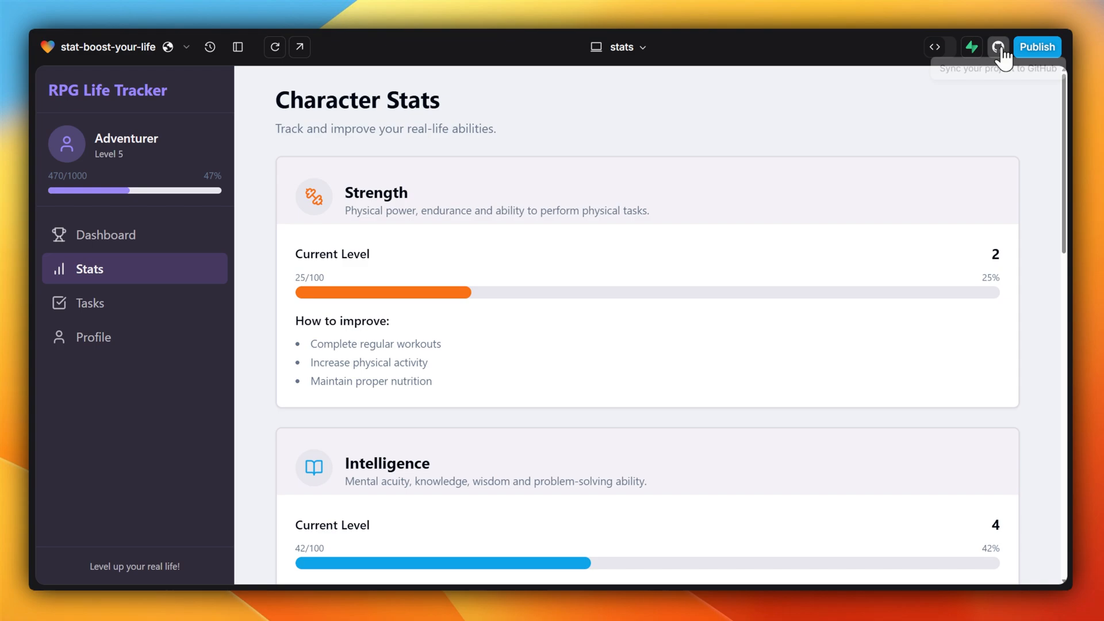
Enable GitHub sync, installing and authorizing Lovable on the personal account to create the repository.
click(997, 46)
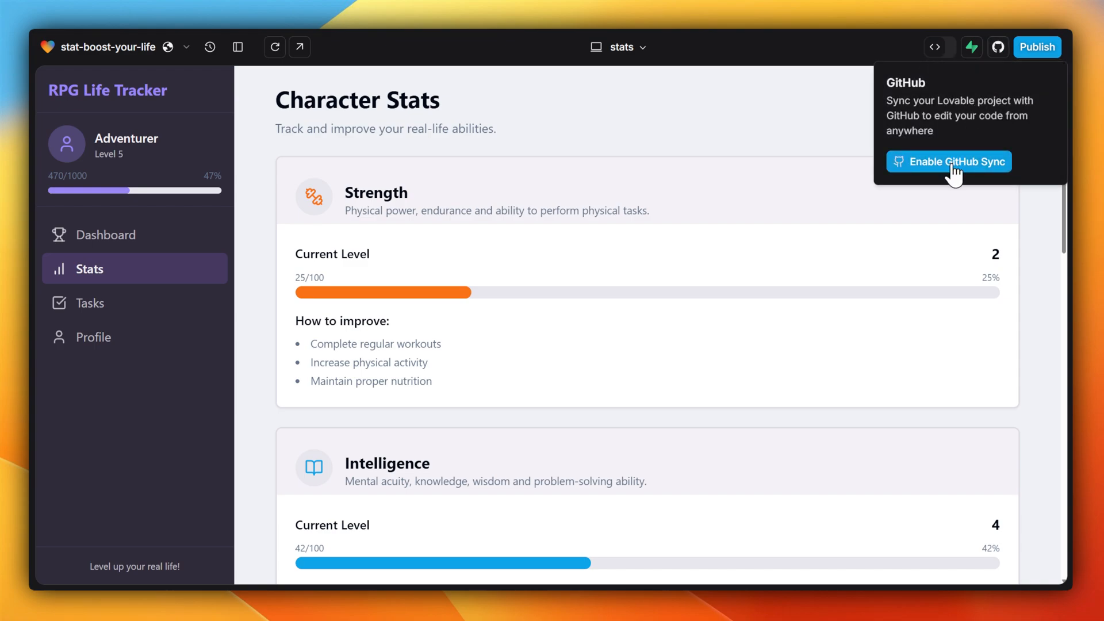
click(948, 161)
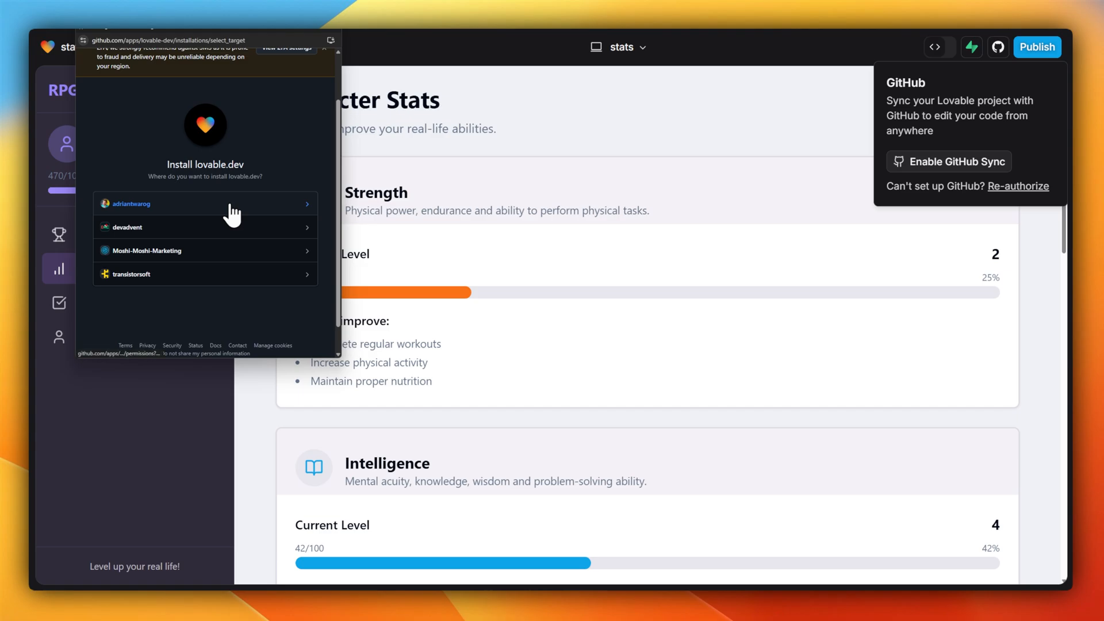
click(205, 204)
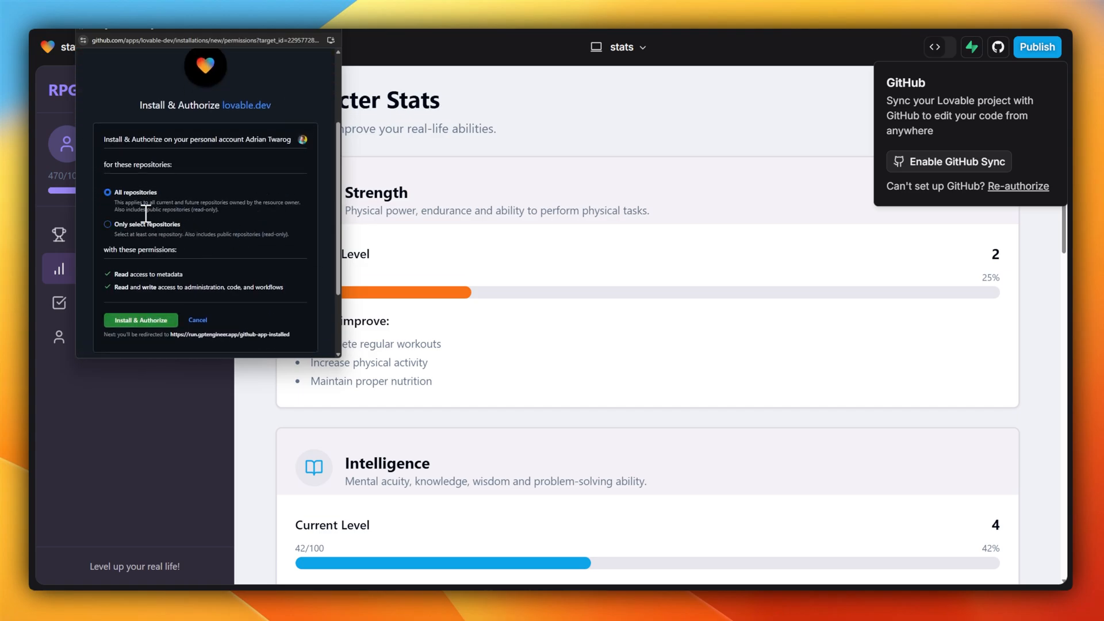
click(140, 320)
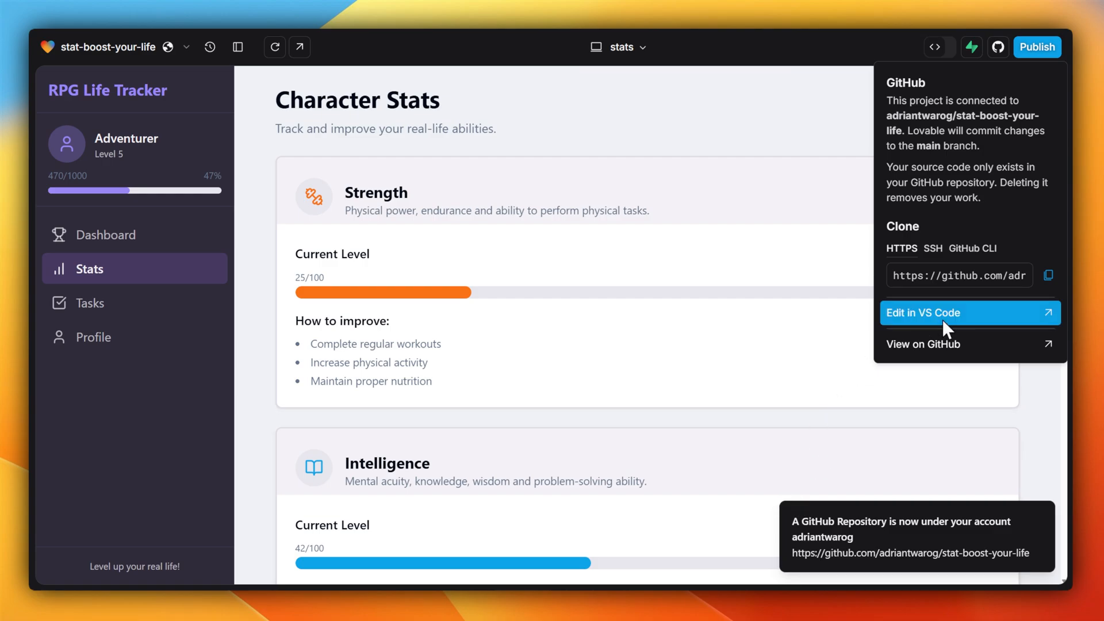
click(923, 344)
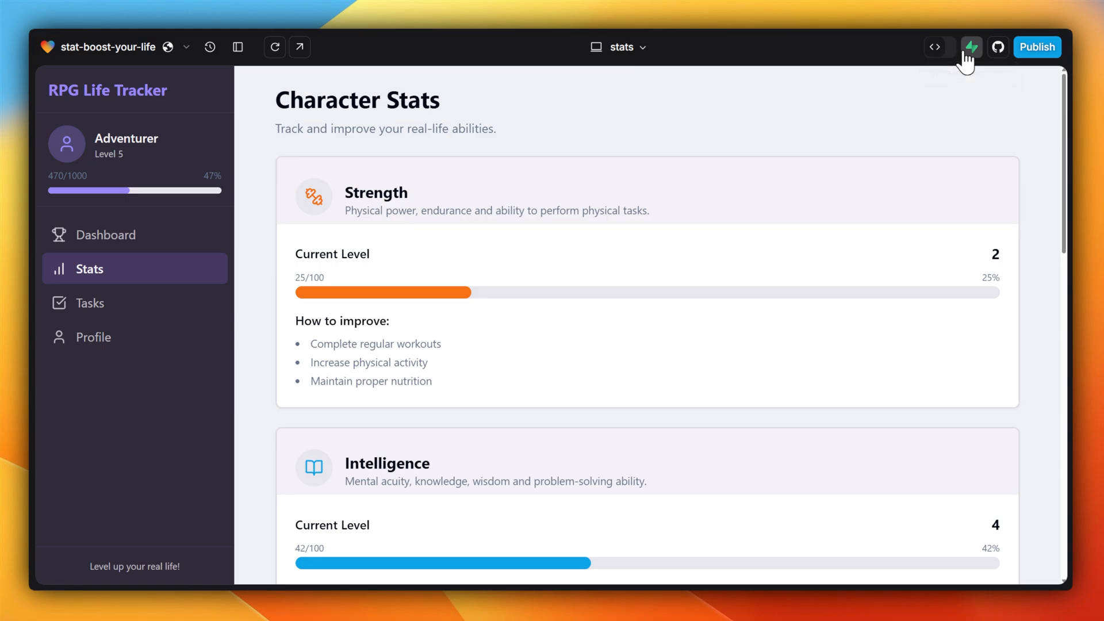
Connect Supabase to the project and create the organization its authorization requires.
click(970, 47)
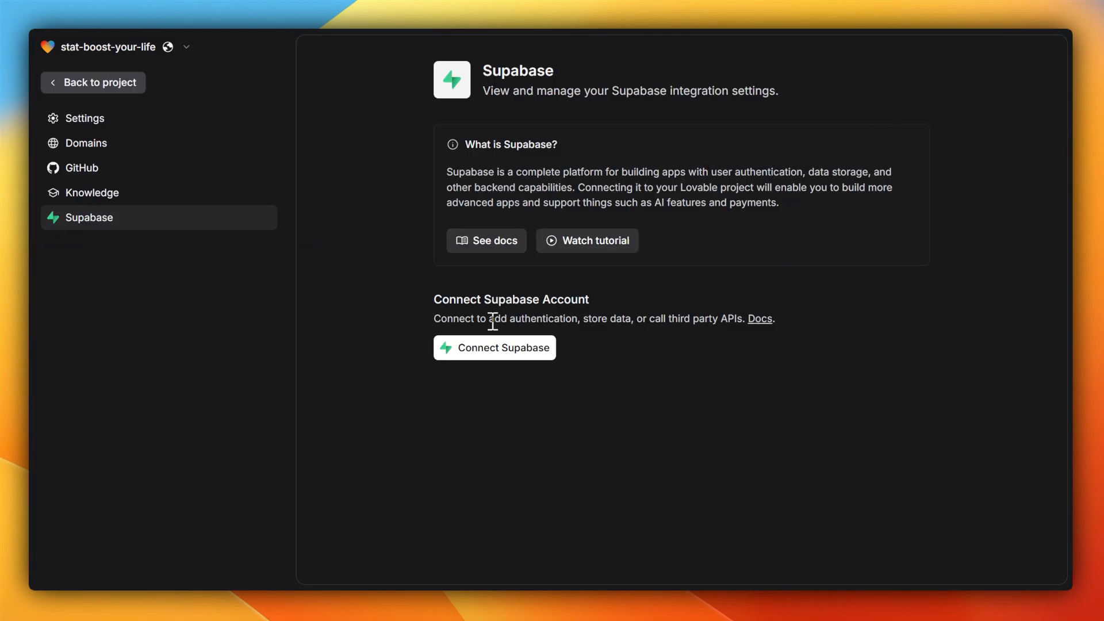
click(494, 347)
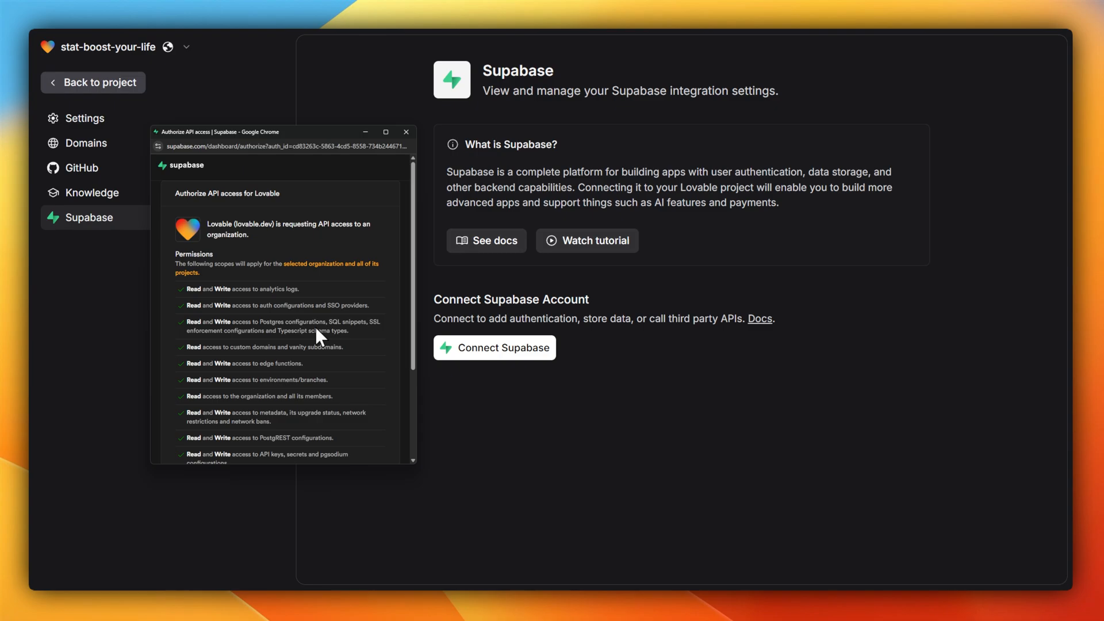
scroll(down, 3)
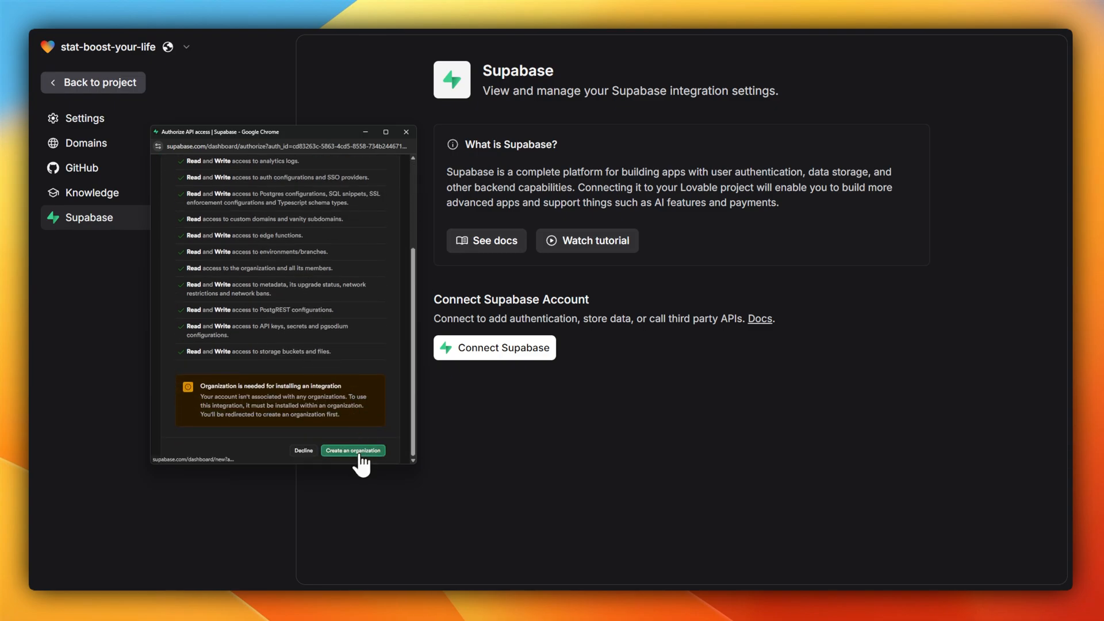
click(353, 450)
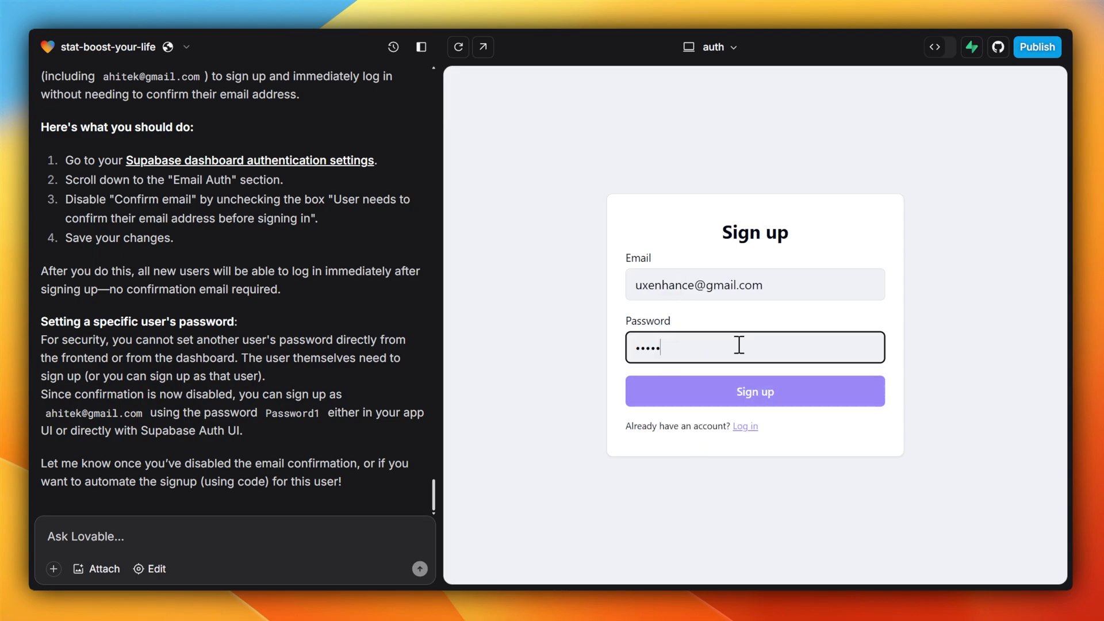
Sign up a new user in RPG Life Tracker, decline saving the password, and reach the dashboard.
click(755, 391)
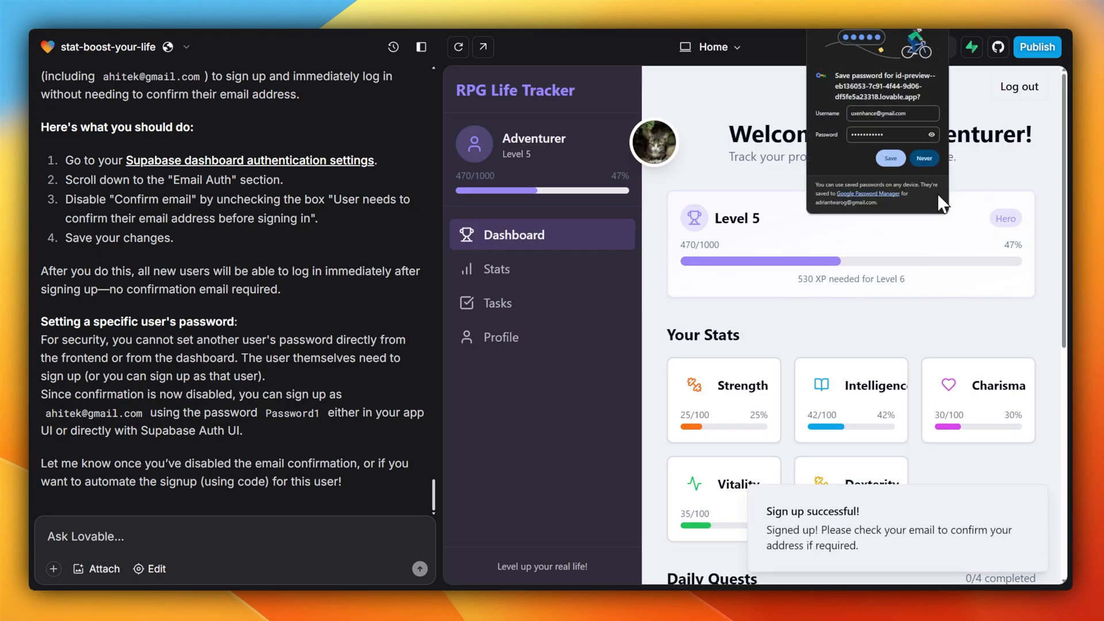
click(923, 157)
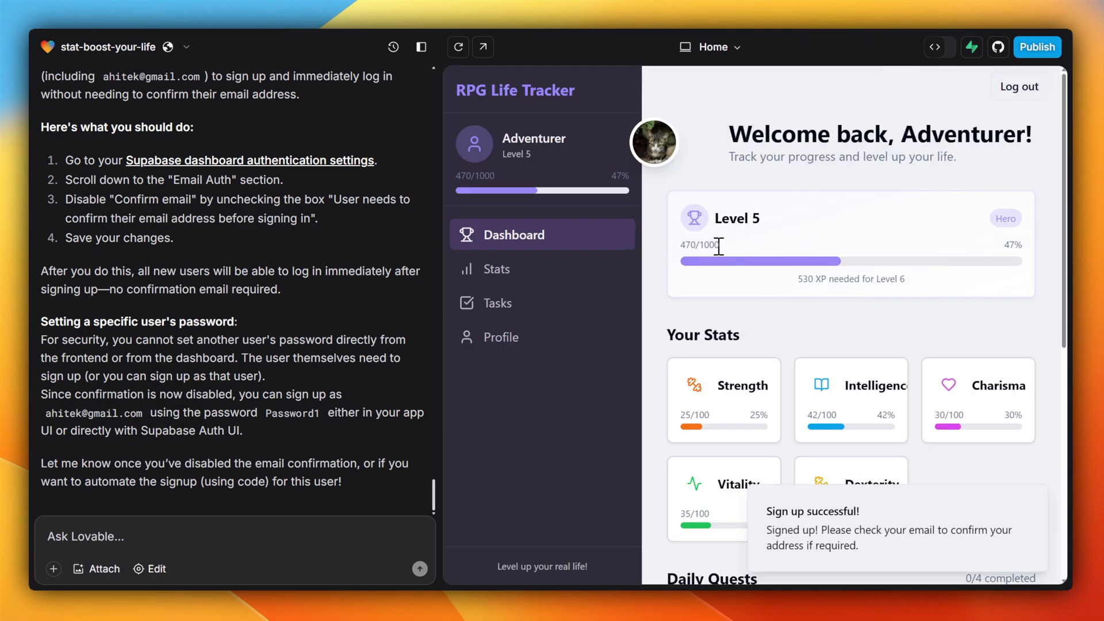
scroll(down, 3)
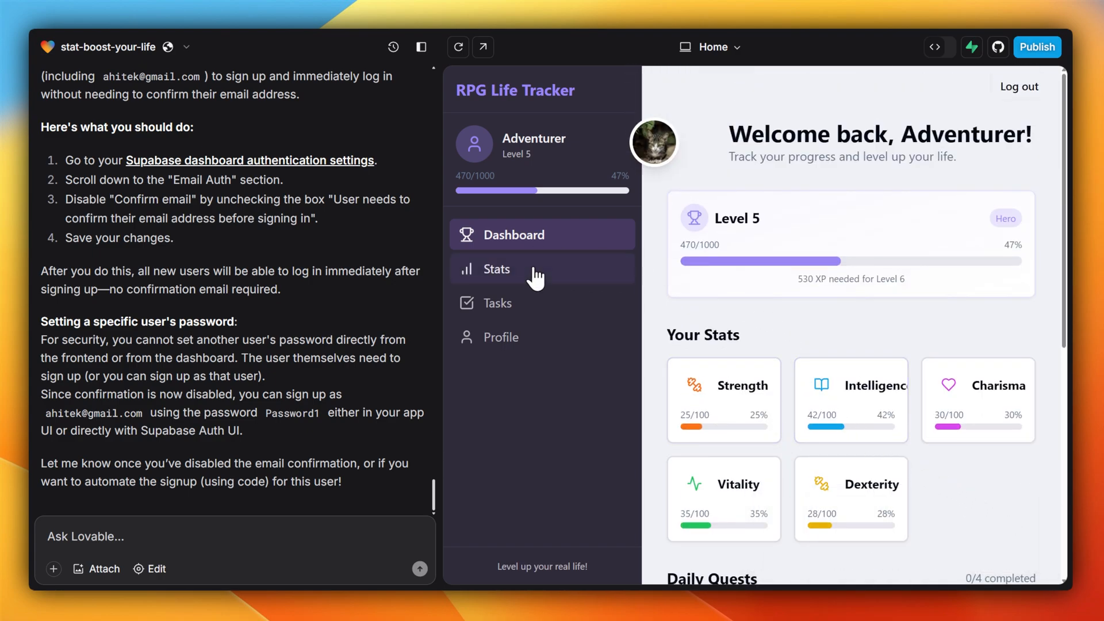
click(421, 46)
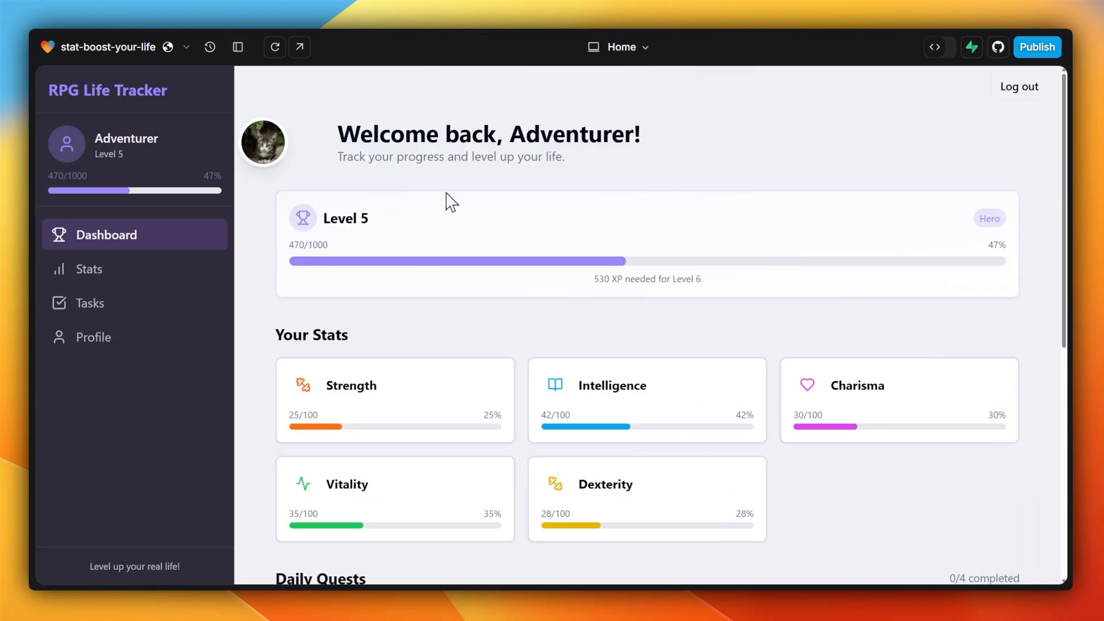